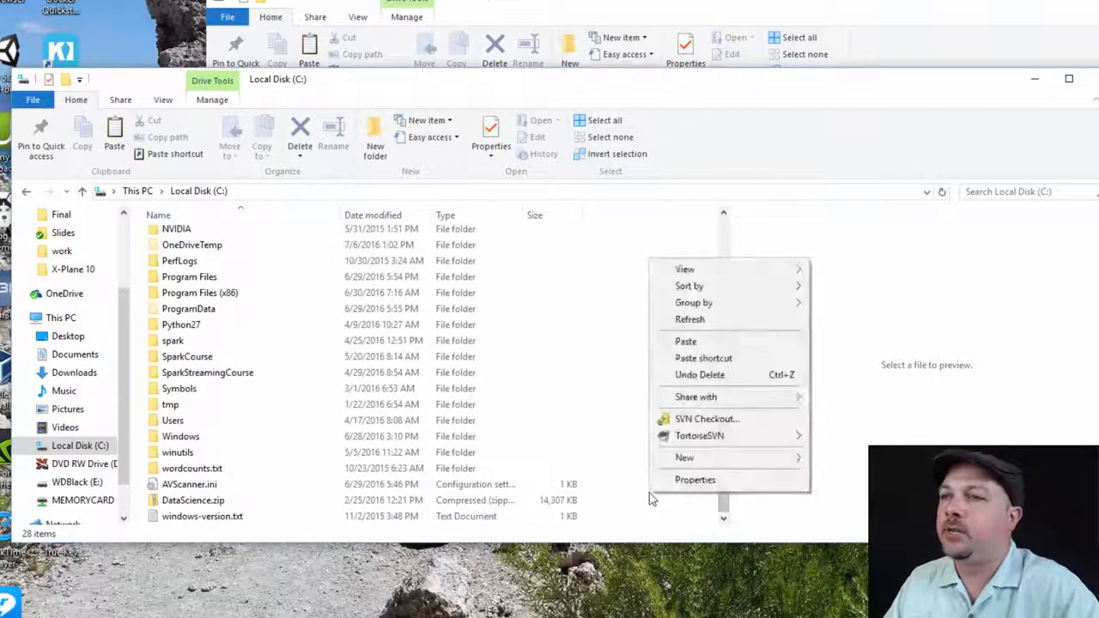
pyautogui.moveTo(684, 457)
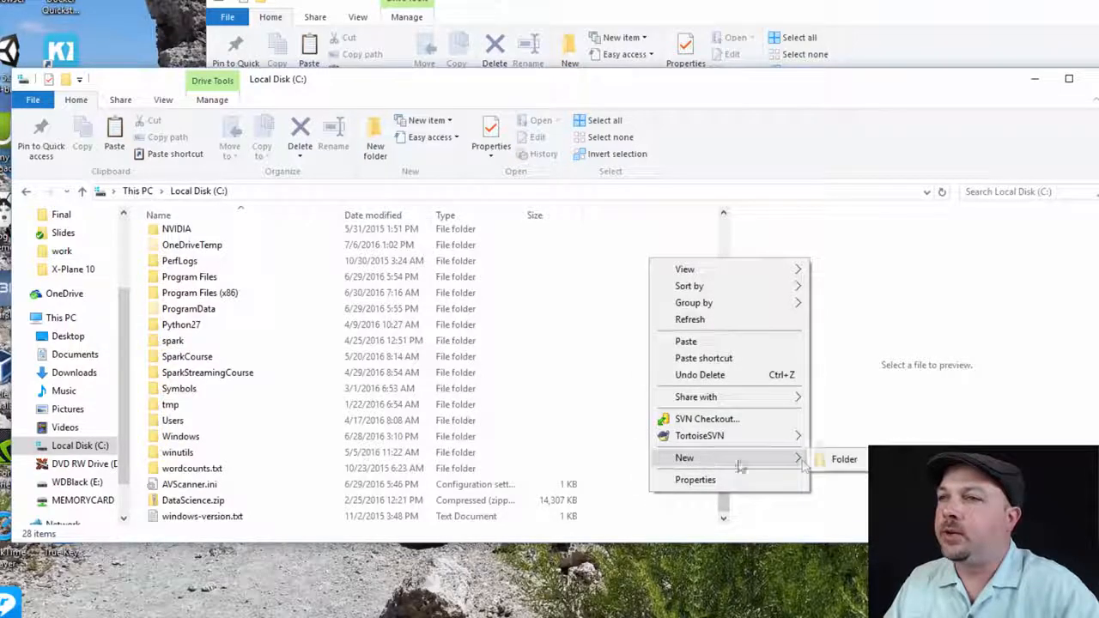
# Create a new folder named SparkScala on the C: drive and open it.
pyautogui.click(845, 458)
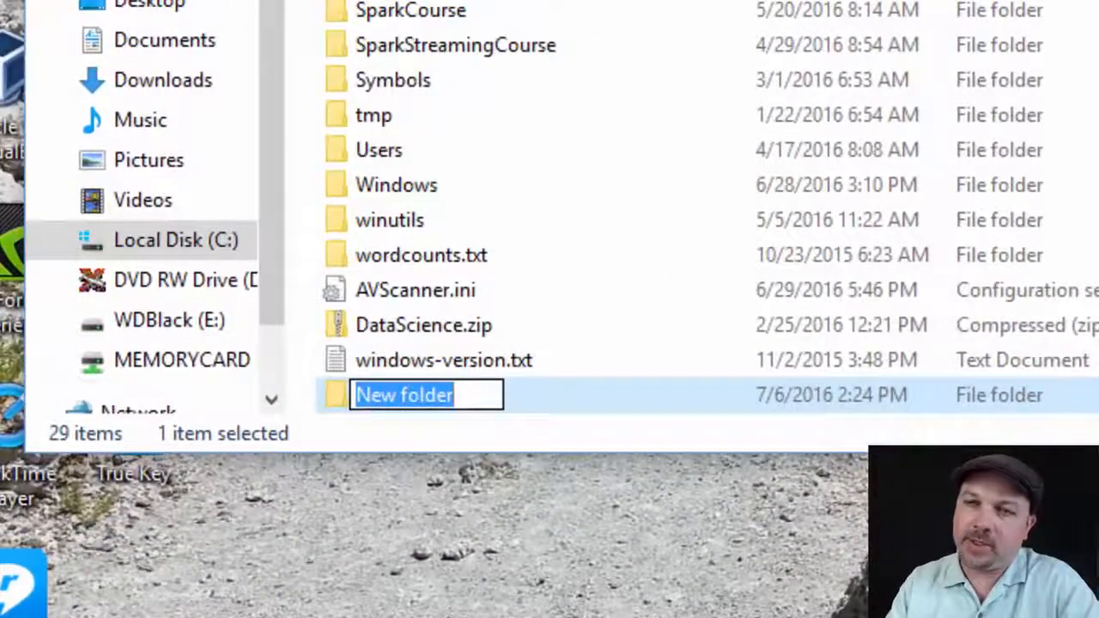
pyautogui.write('SparkScala')
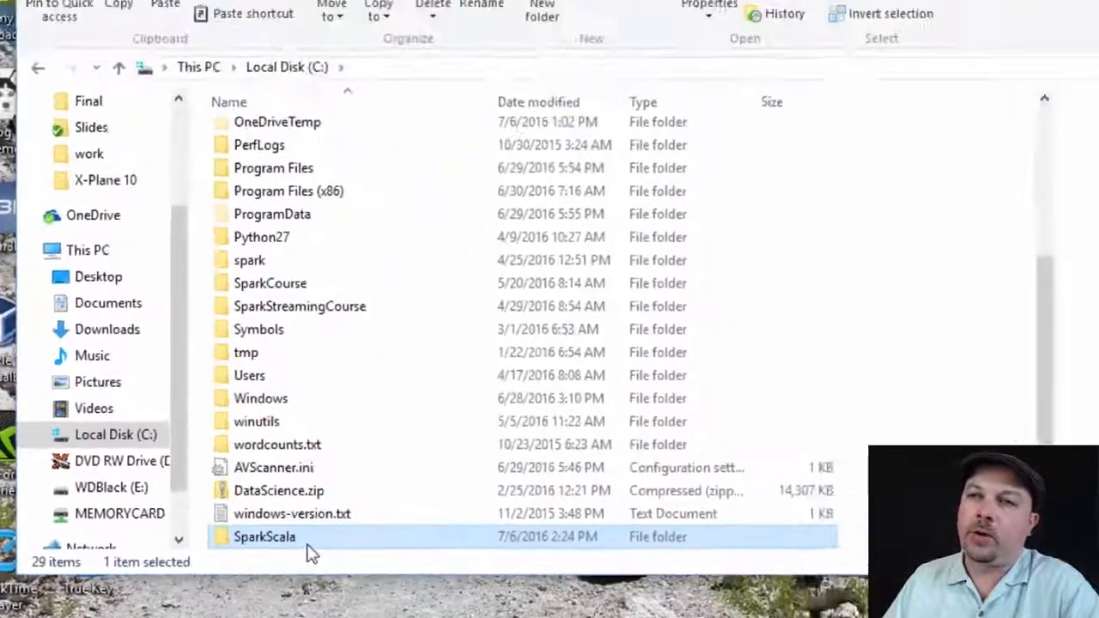
pyautogui.doubleClick(264, 536)
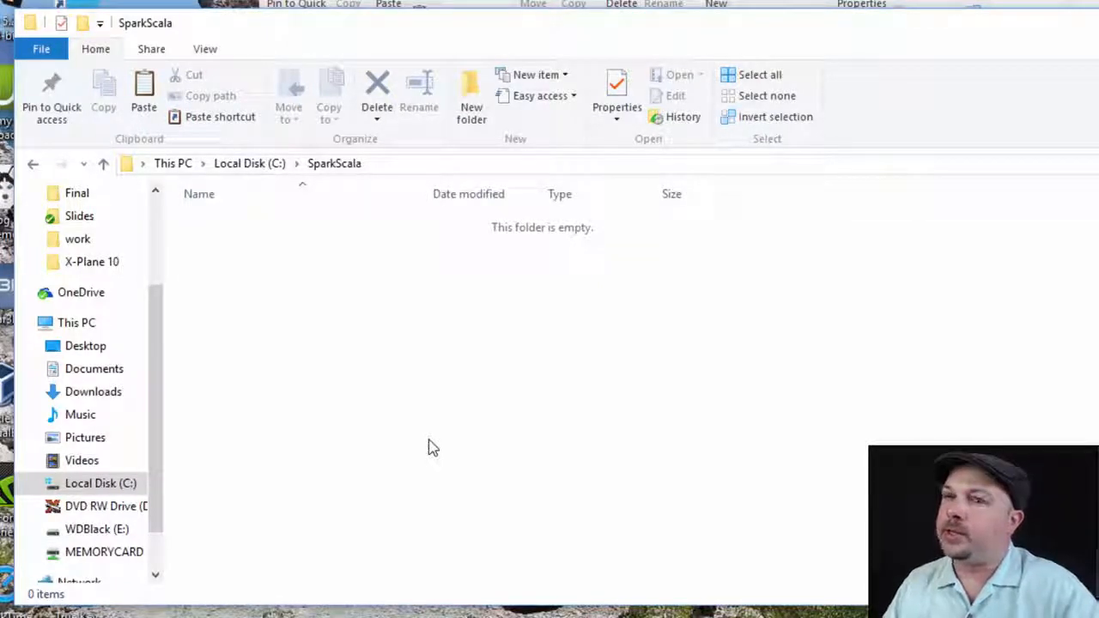
pyautogui.moveTo(639, 41)
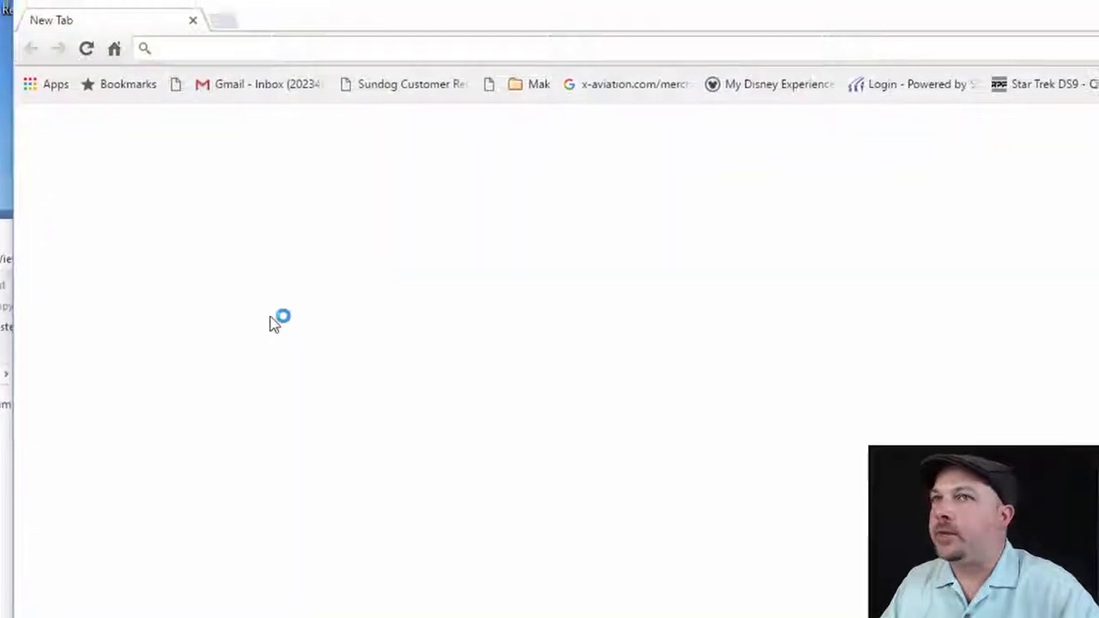
# Go to grouplens.org and browse the datasets page down to MovieLens 100K.
pyautogui.write('grouplens.org')
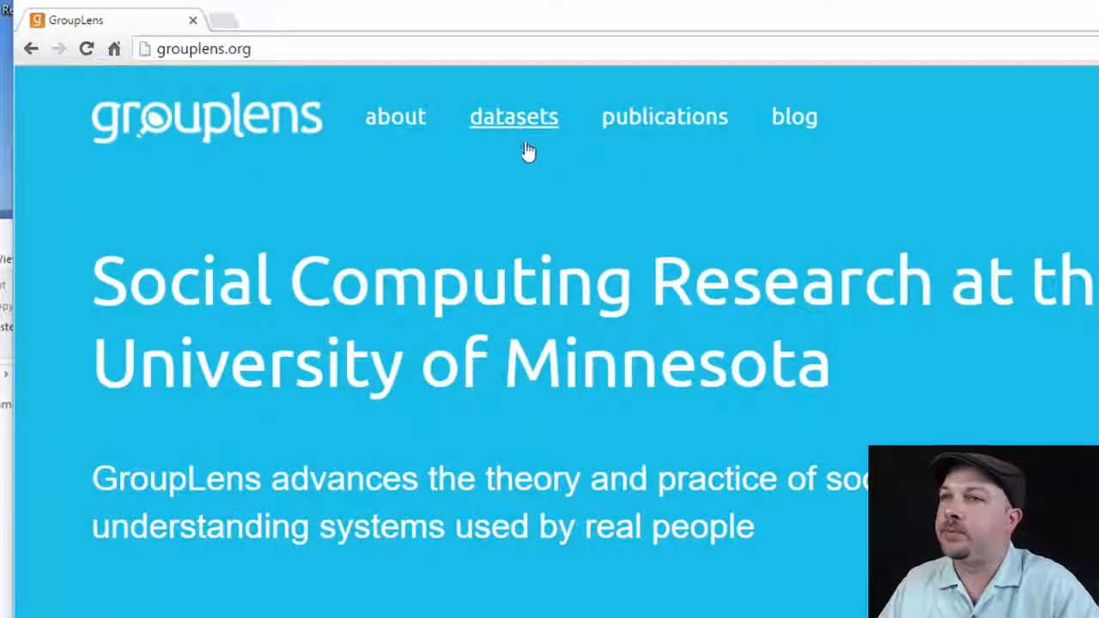
pyautogui.click(512, 116)
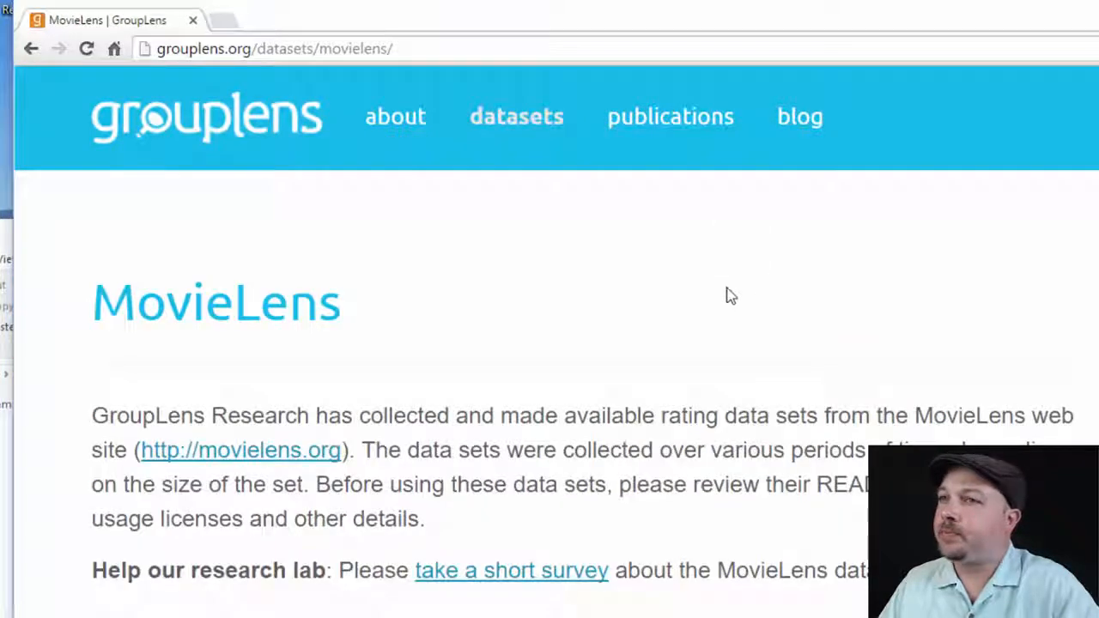
pyautogui.scroll(-3)
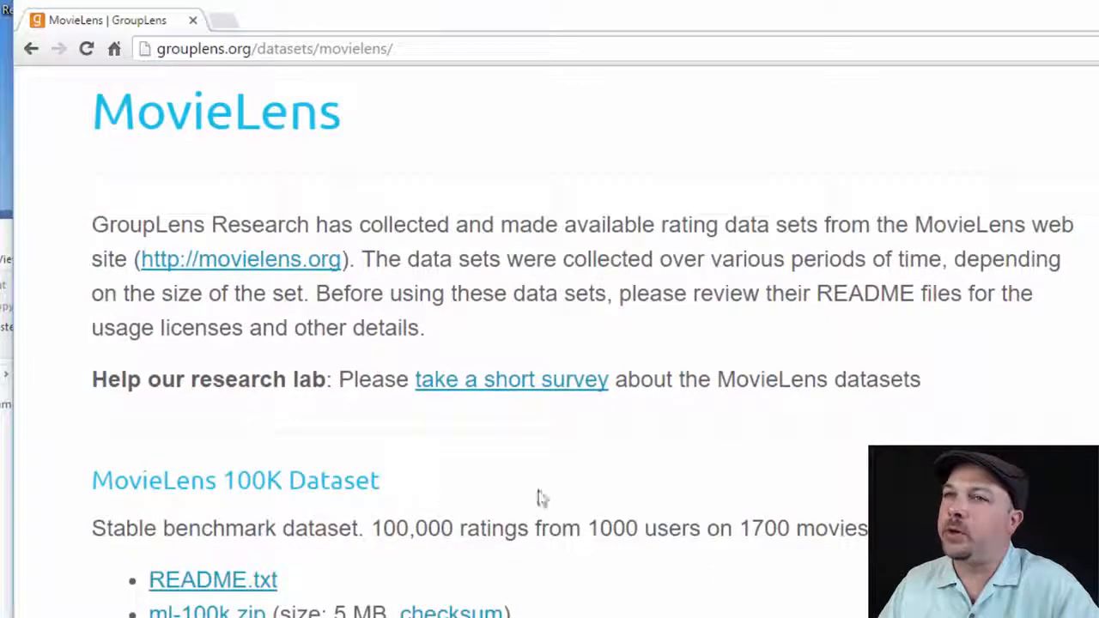
pyautogui.moveTo(747, 505)
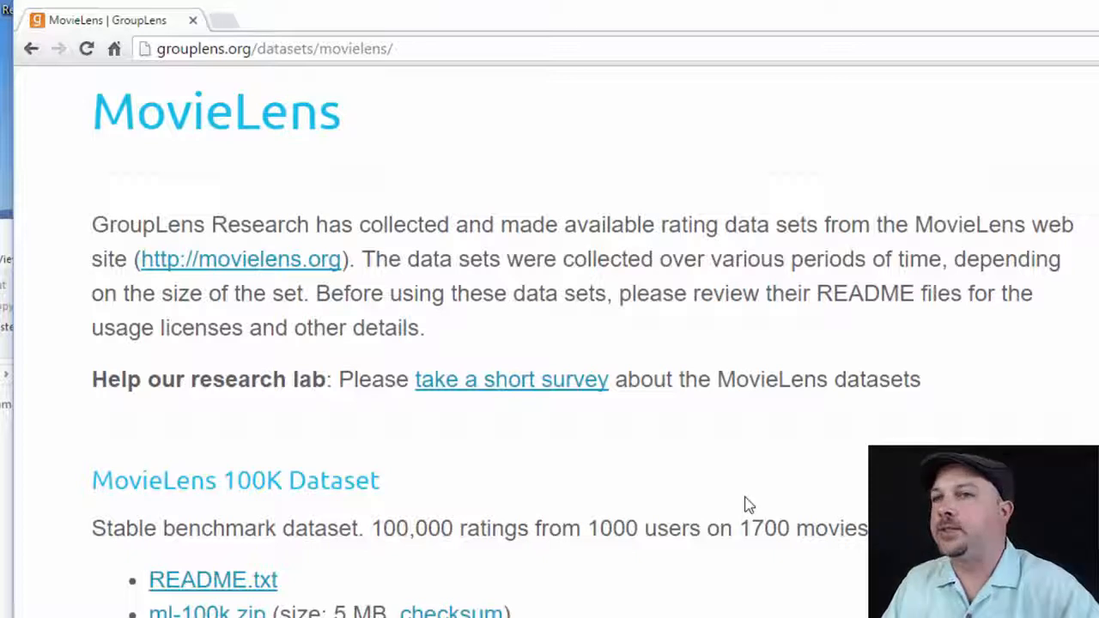
pyautogui.scroll(-3)
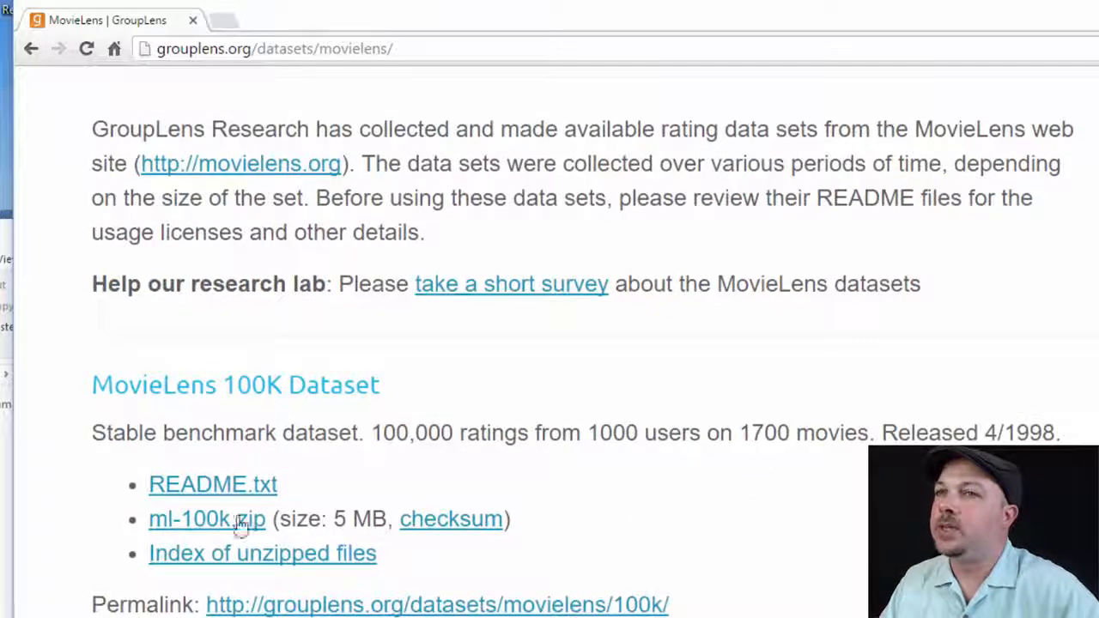
# Download ml-100k.zip and bring up the finished download's options.
pyautogui.click(206, 519)
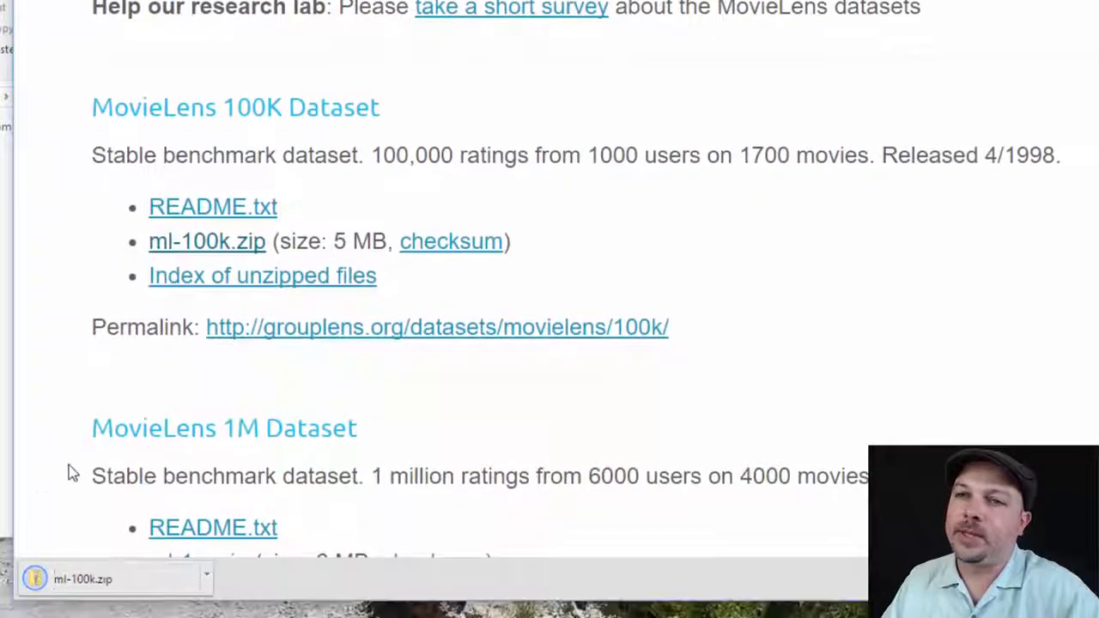
pyautogui.click(206, 579)
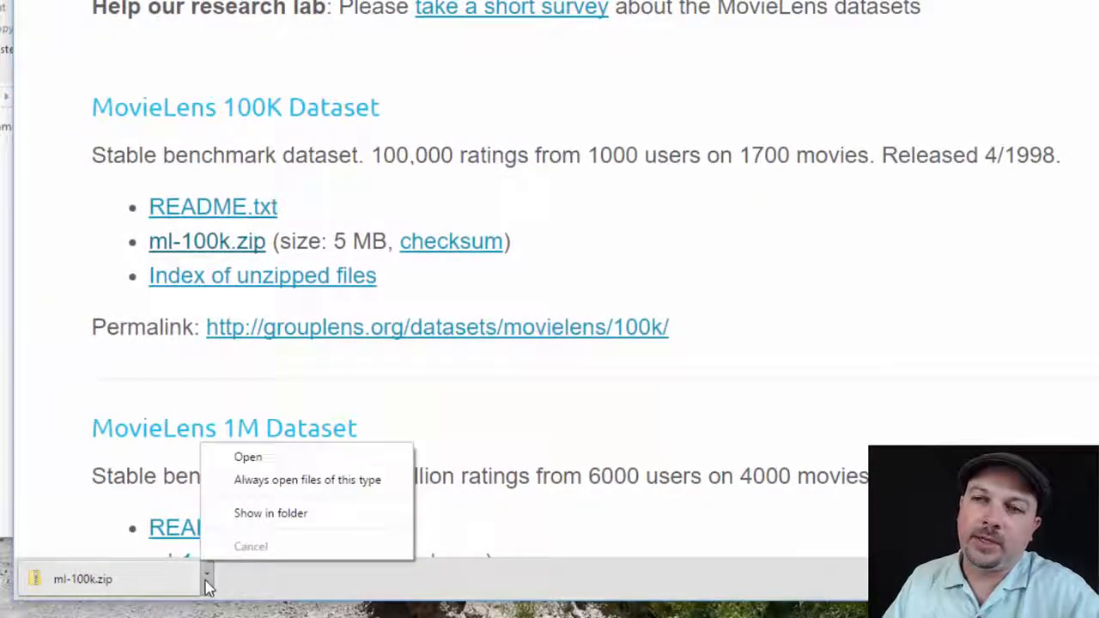
# Show ml-100k.zip in Downloads and extract it to the suggested folder.
pyautogui.click(272, 512)
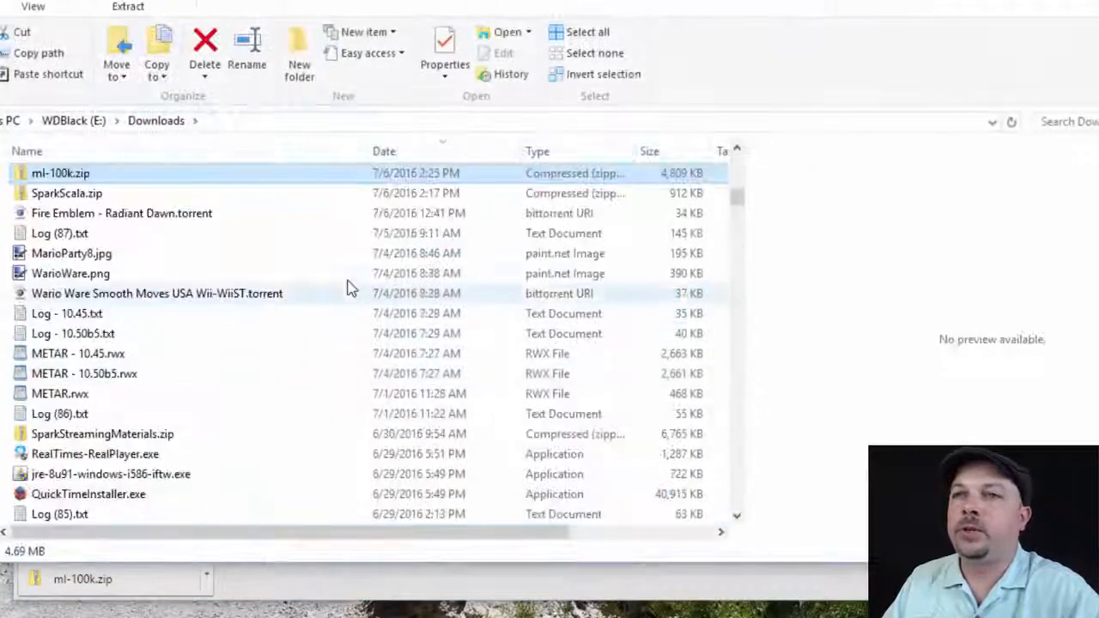
pyautogui.rightClick(62, 171)
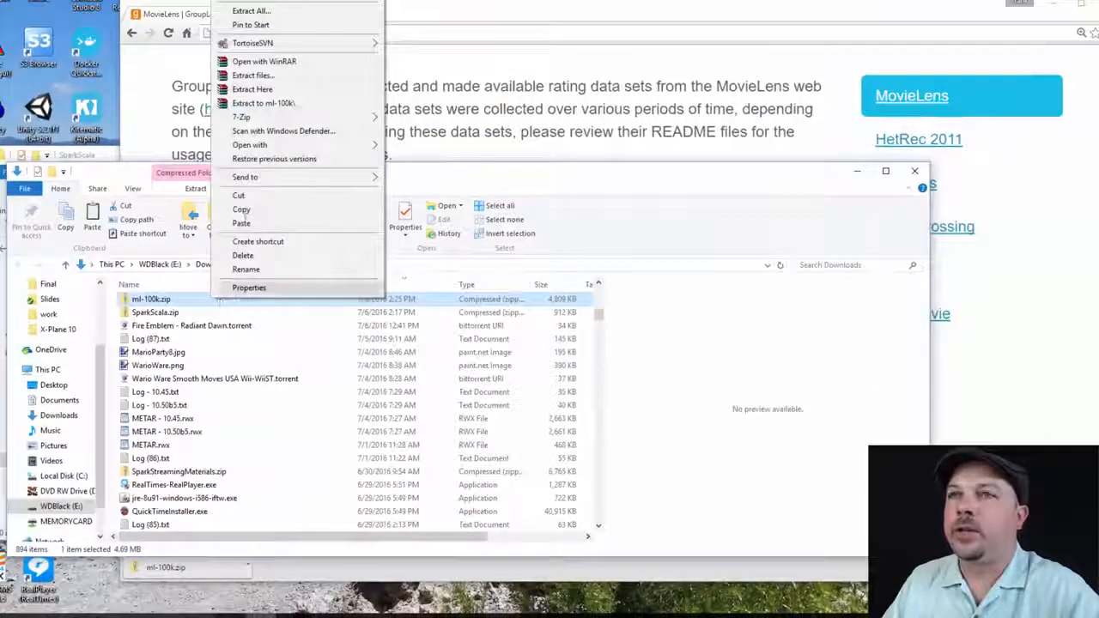
pyautogui.click(251, 10)
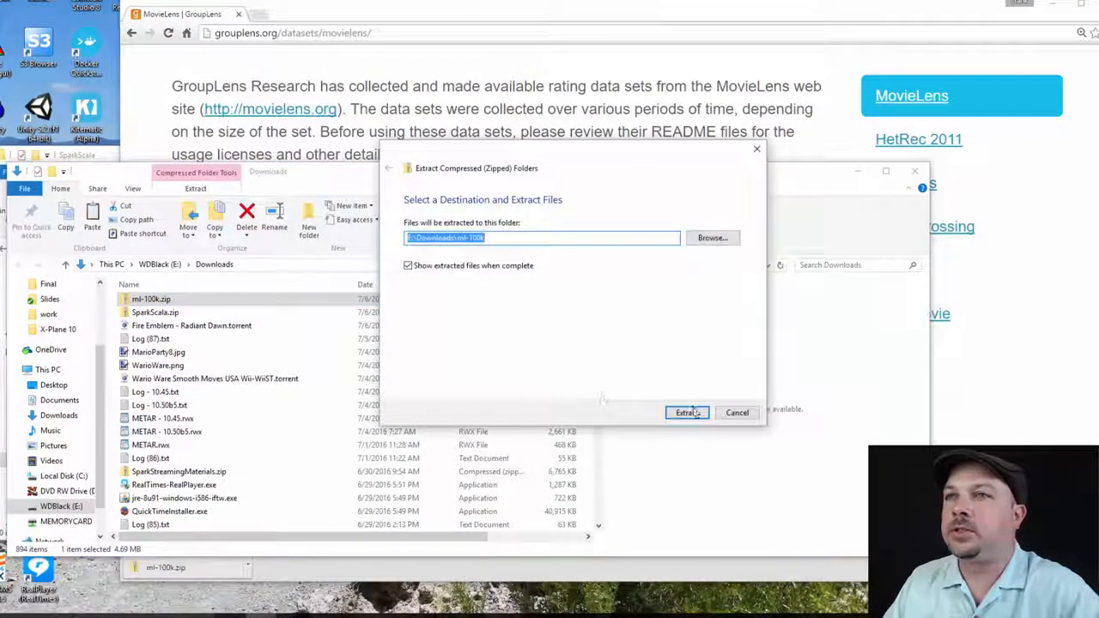
pyautogui.click(687, 412)
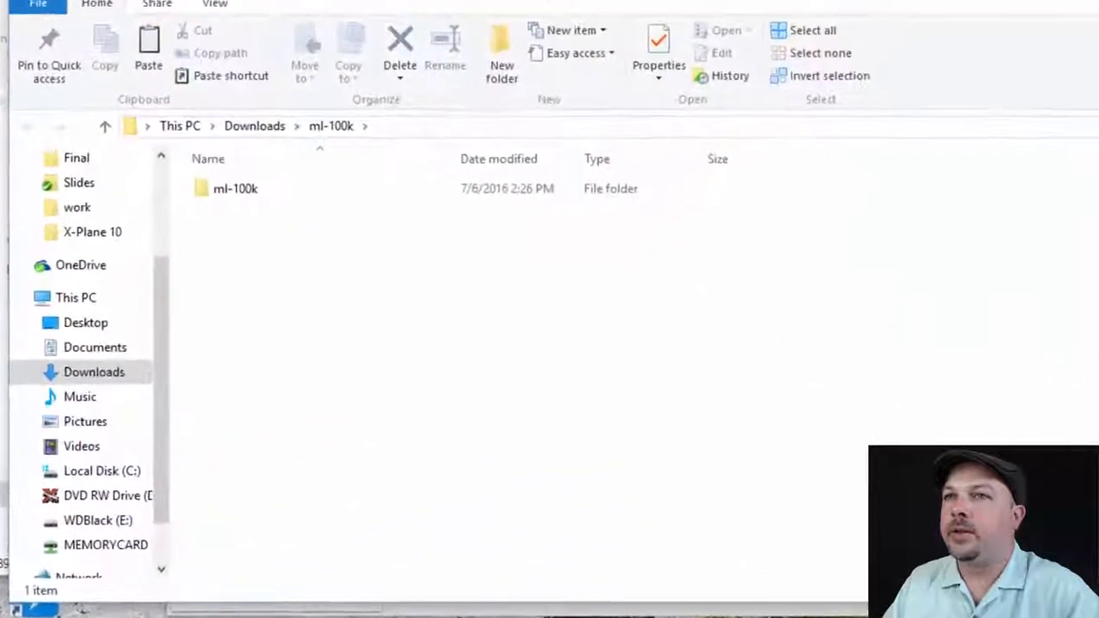
# Open the extracted ml-100k folders to reach u.data, u.item and the other data files.
pyautogui.doubleClick(236, 187)
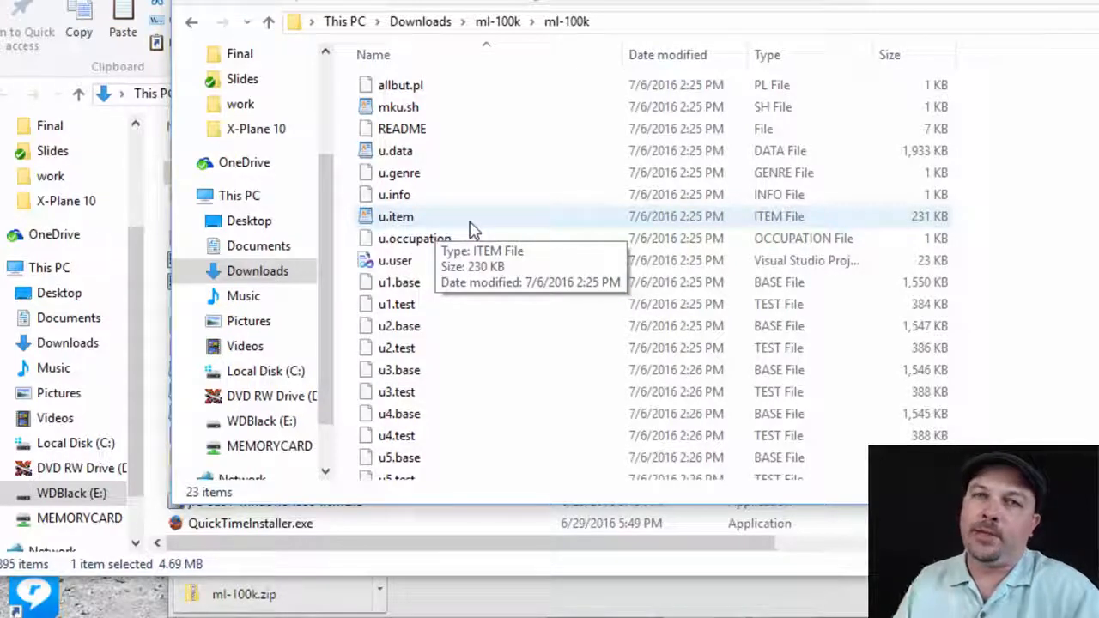
pyautogui.moveTo(507, 25)
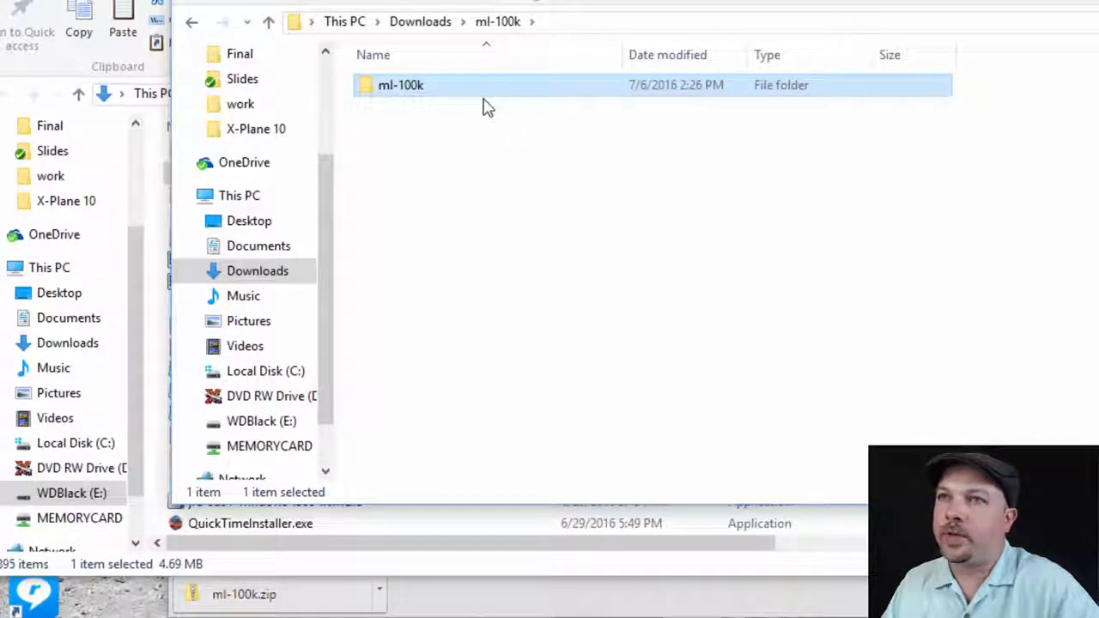
pyautogui.doubleClick(402, 86)
pyautogui.write('http://media.sundog-')
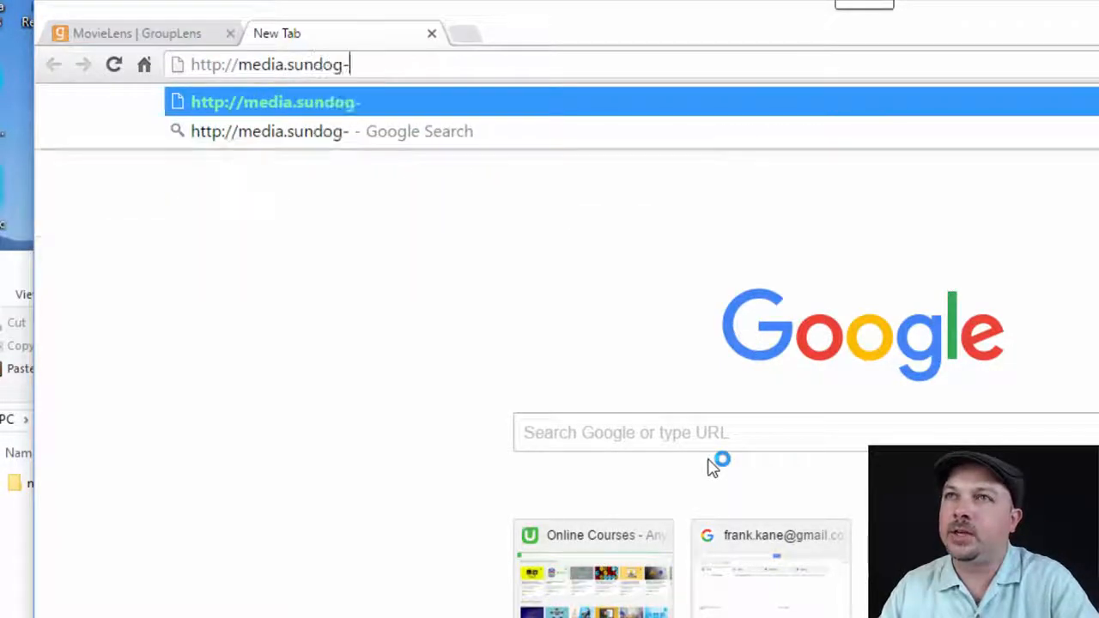
# Load media.sundog-soft.com/SparkScala/SparkScala.zip to download the course materials.
pyautogui.write('soft.com/')
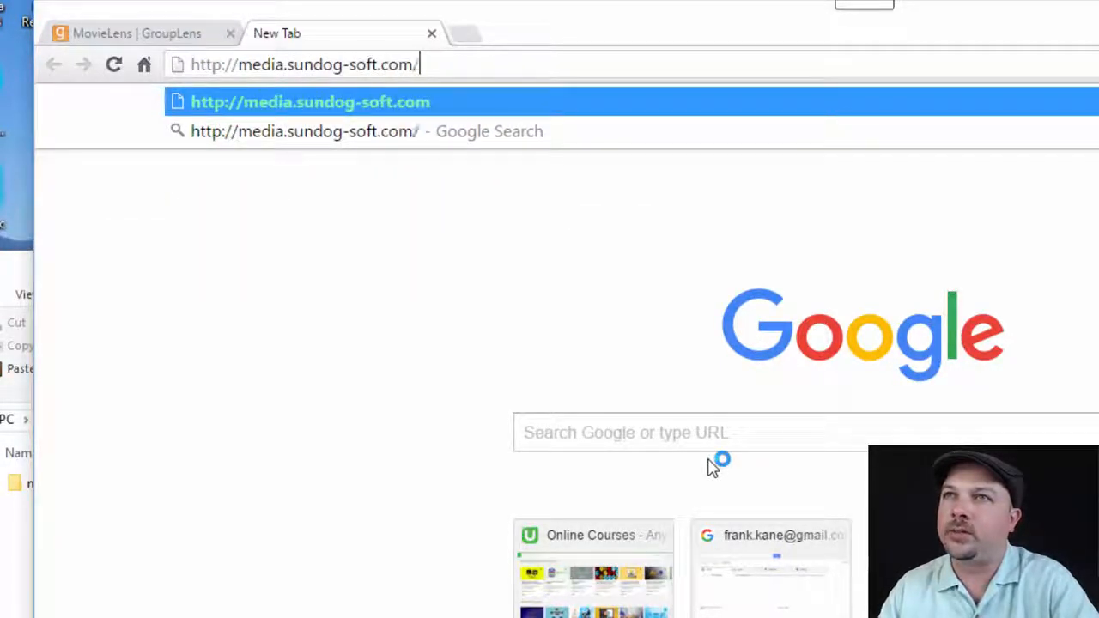
pyautogui.write('S')
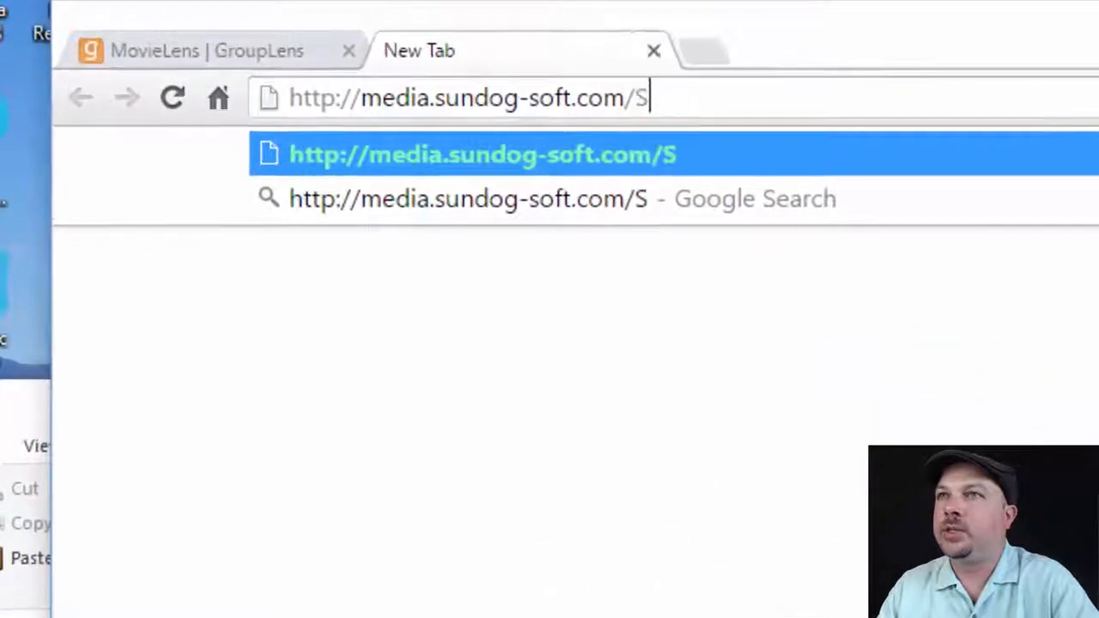
pyautogui.write('parkScala/Spark')
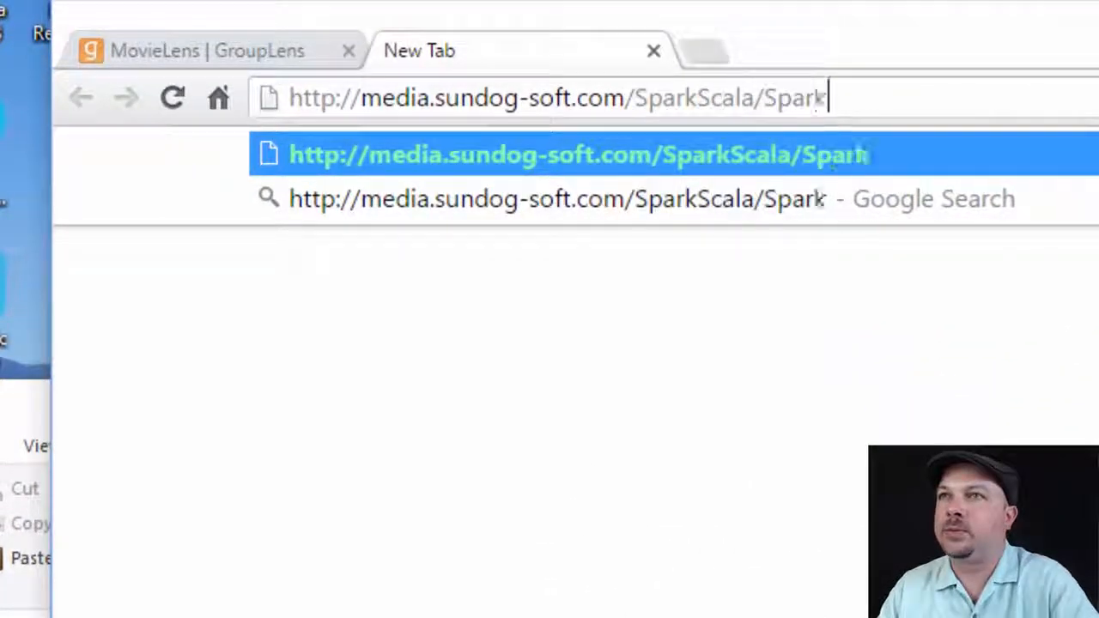
pyautogui.write('Scala.zip')
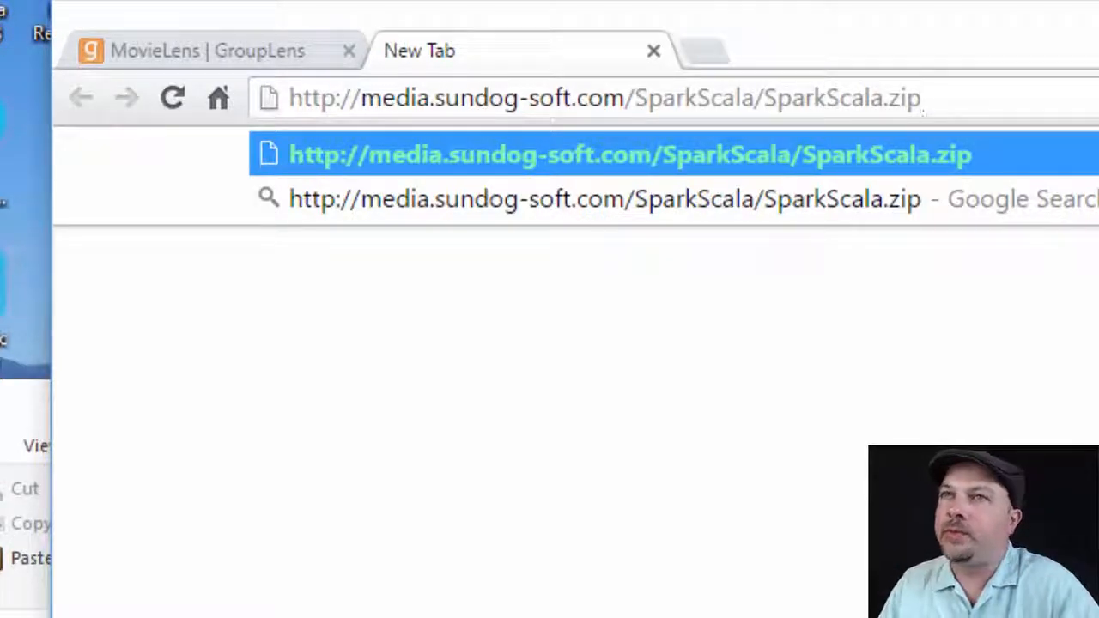
pyautogui.press('Enter')
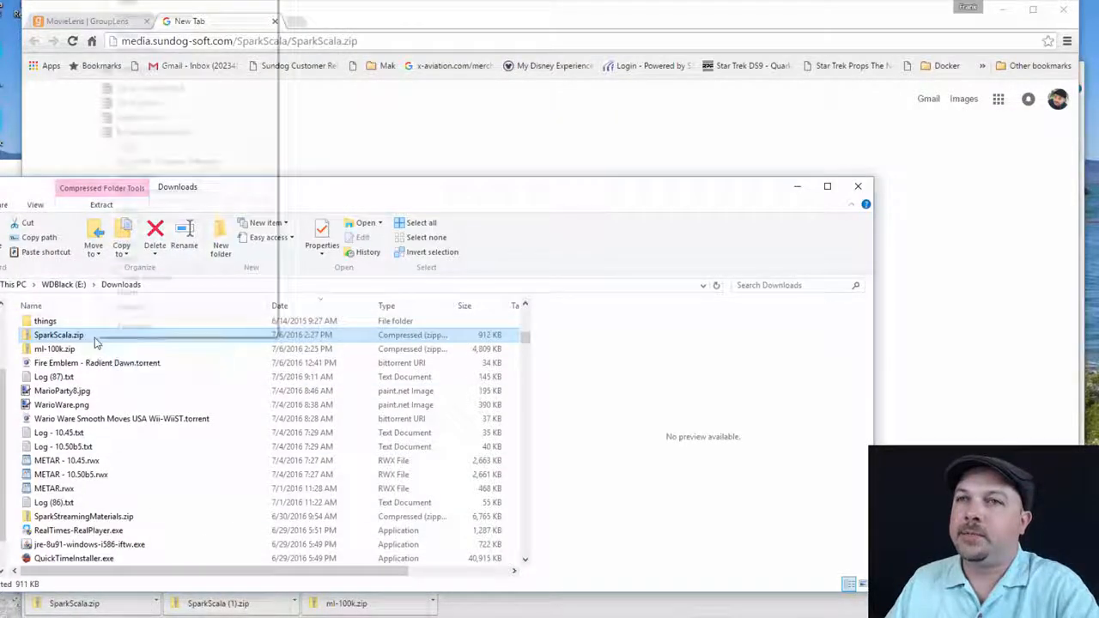
# Extract SparkScala.zip into Downloads and browse the extracted SparkScala course files.
pyautogui.click(100, 204)
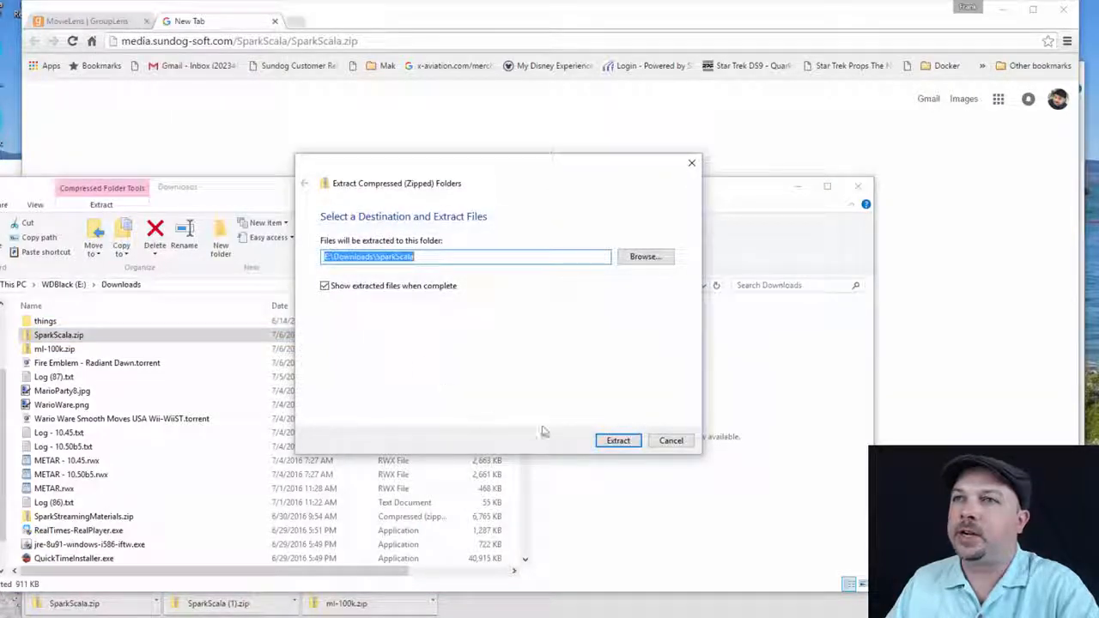
pyautogui.click(618, 439)
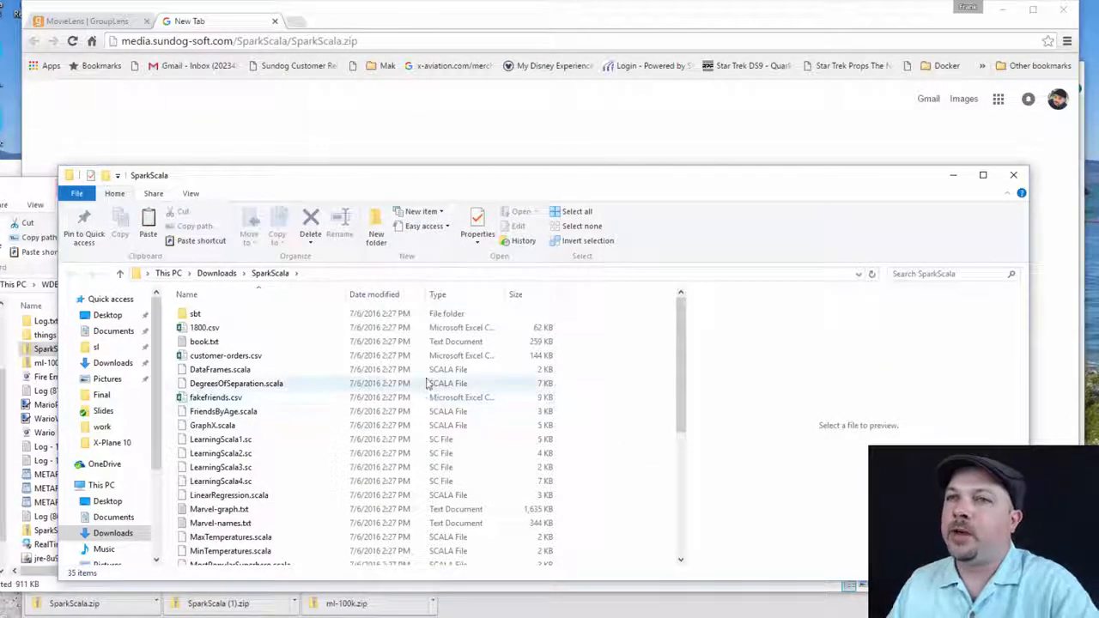
pyautogui.click(982, 176)
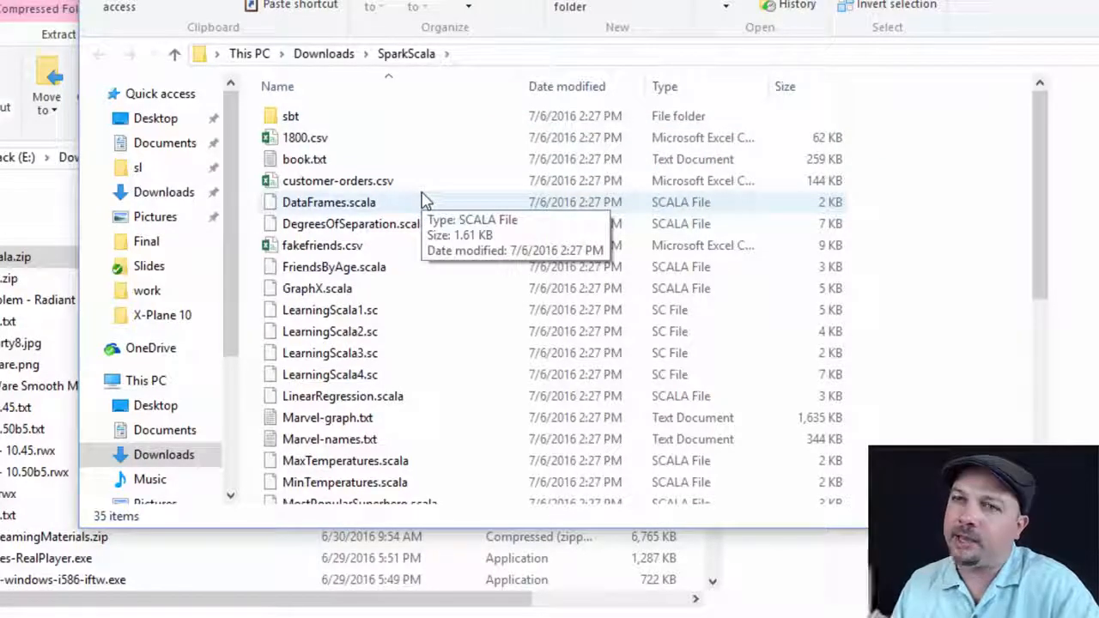
pyautogui.click(330, 203)
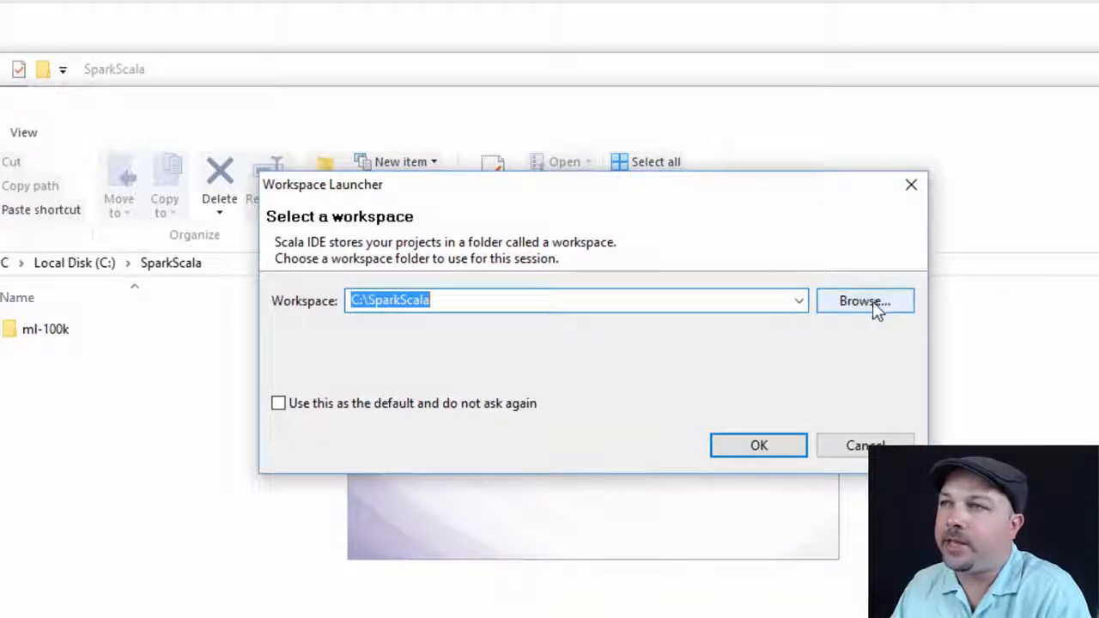
# Choose C:\SparkScala as the workspace in the Workspace Launcher and launch the IDE.
pyautogui.click(864, 300)
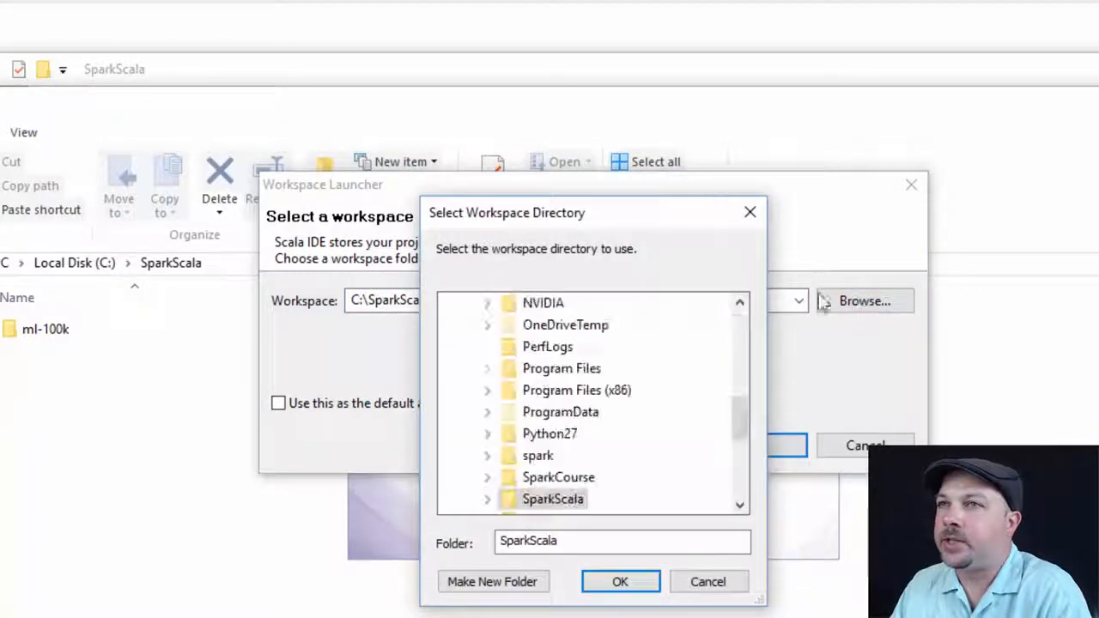
pyautogui.click(553, 498)
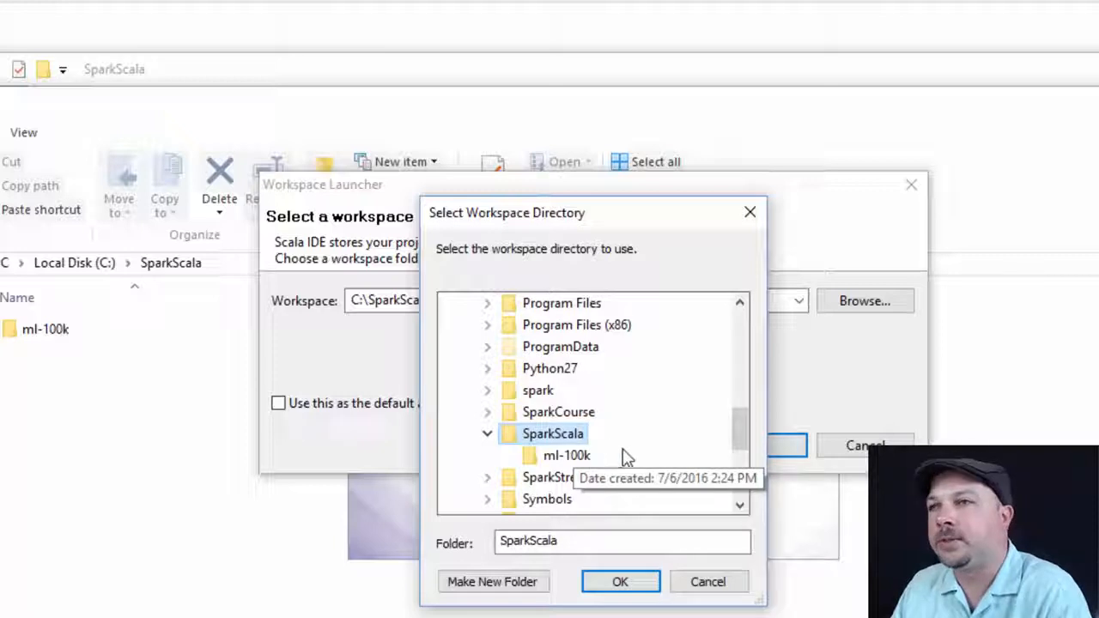
pyautogui.click(619, 580)
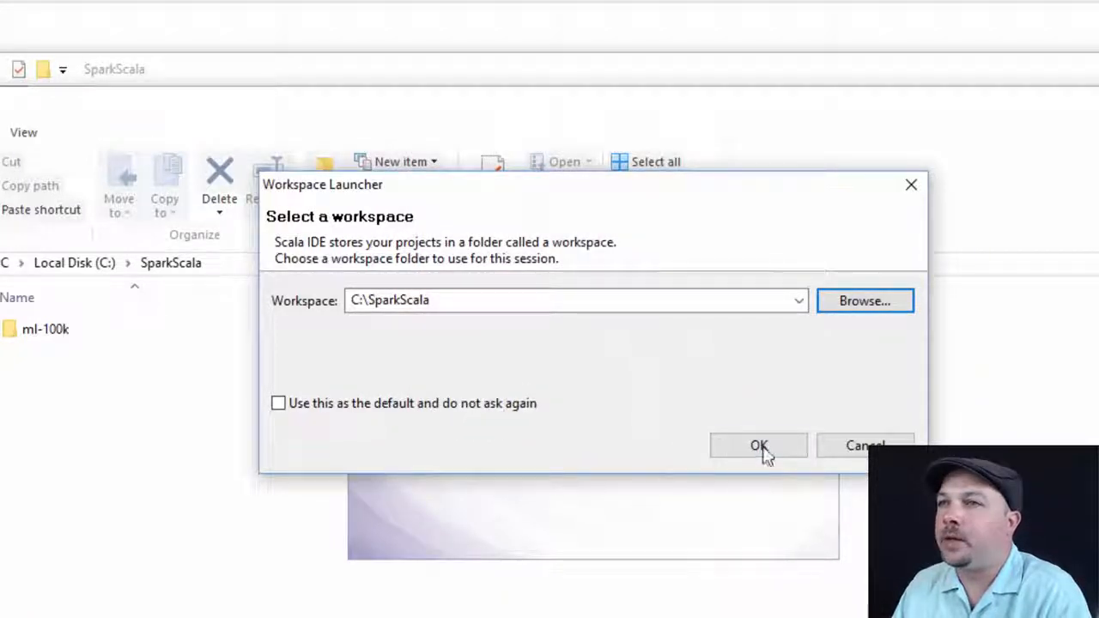
pyautogui.click(759, 445)
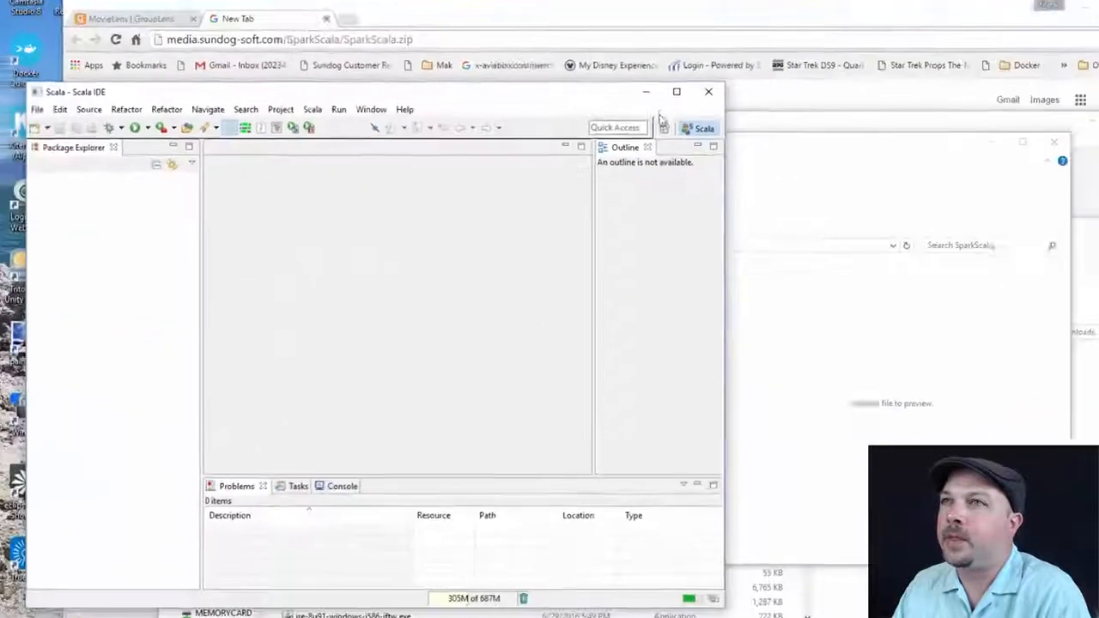
# Maximize the IDE and create a new Scala project named SparkScalaCourse via File > New.
pyautogui.click(676, 93)
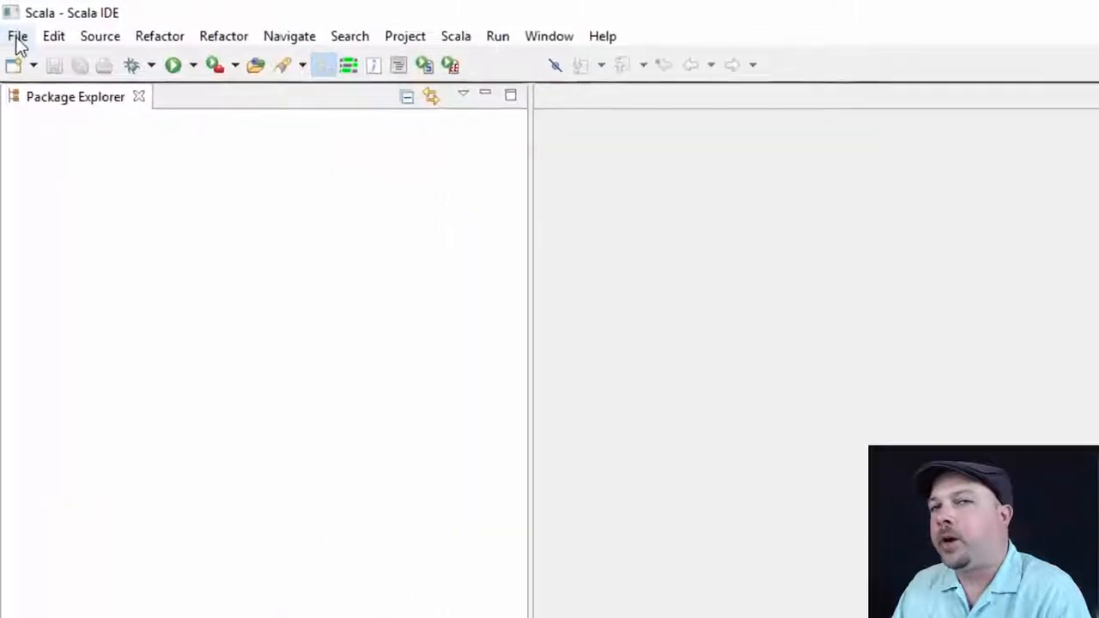
pyautogui.click(17, 36)
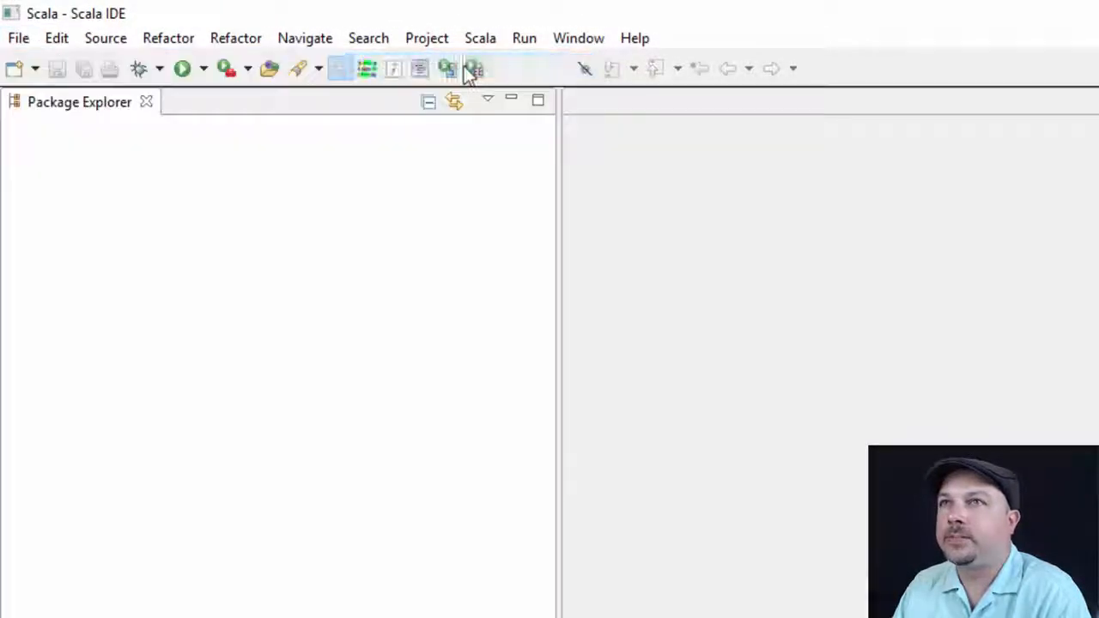
pyautogui.click(447, 68)
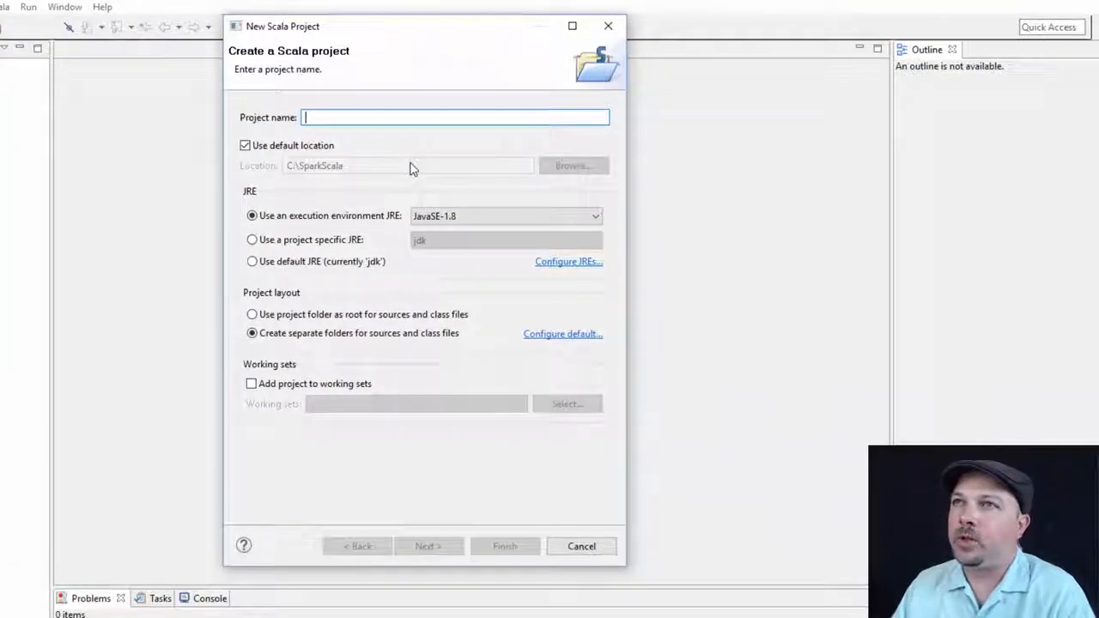
pyautogui.write('SparkScalaCourse')
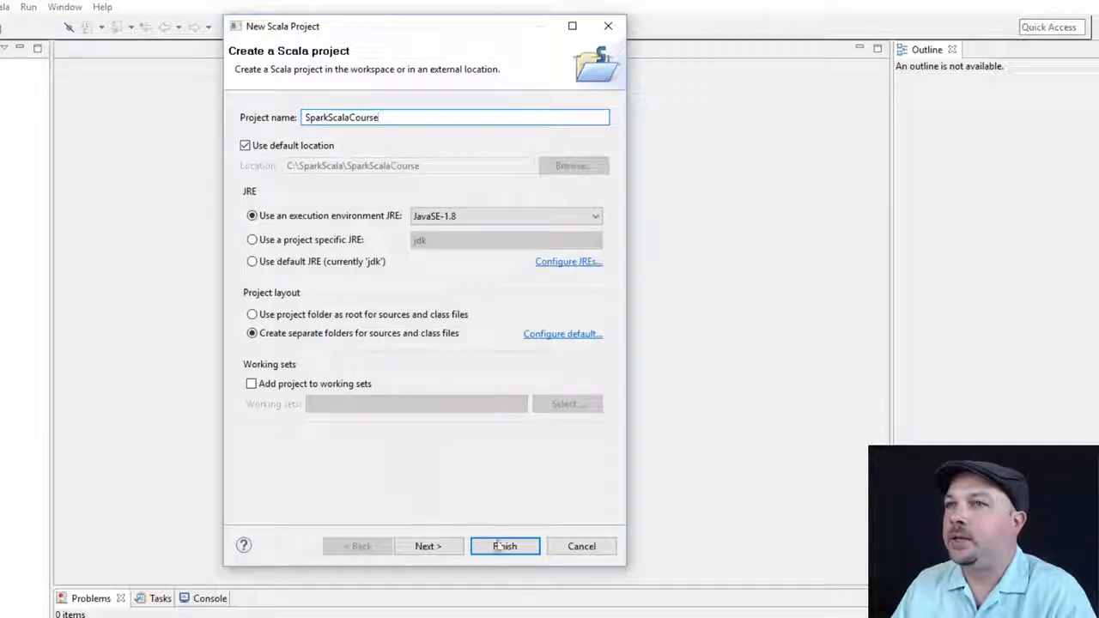
pyautogui.click(505, 546)
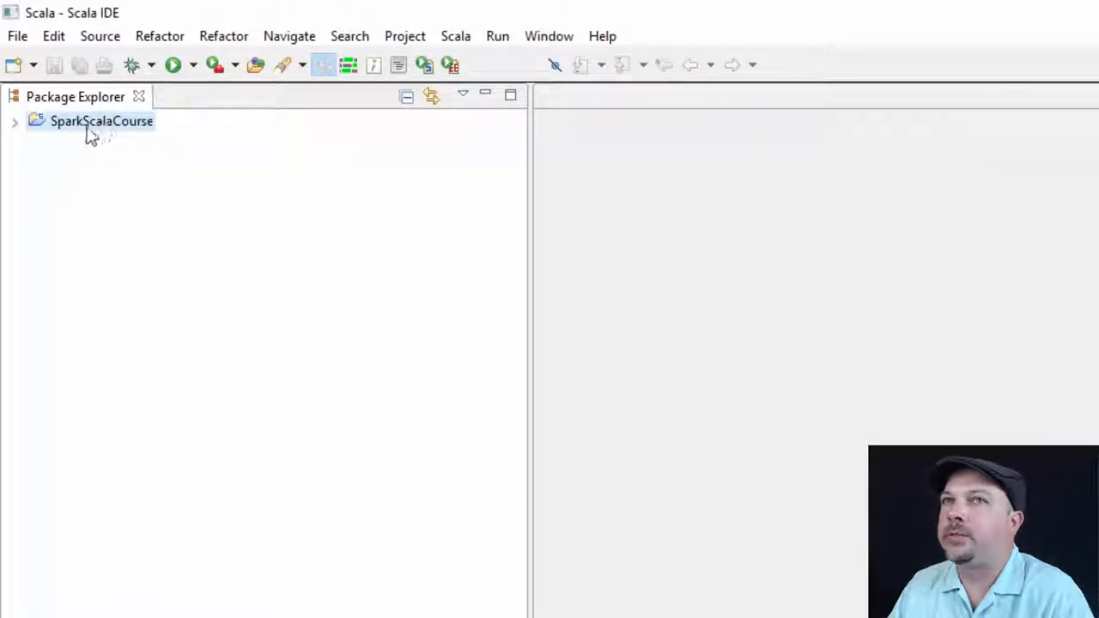
# Add a new package com.sundogsoftware.spark under src in the SparkScalaCourse project.
pyautogui.rightClick(99, 120)
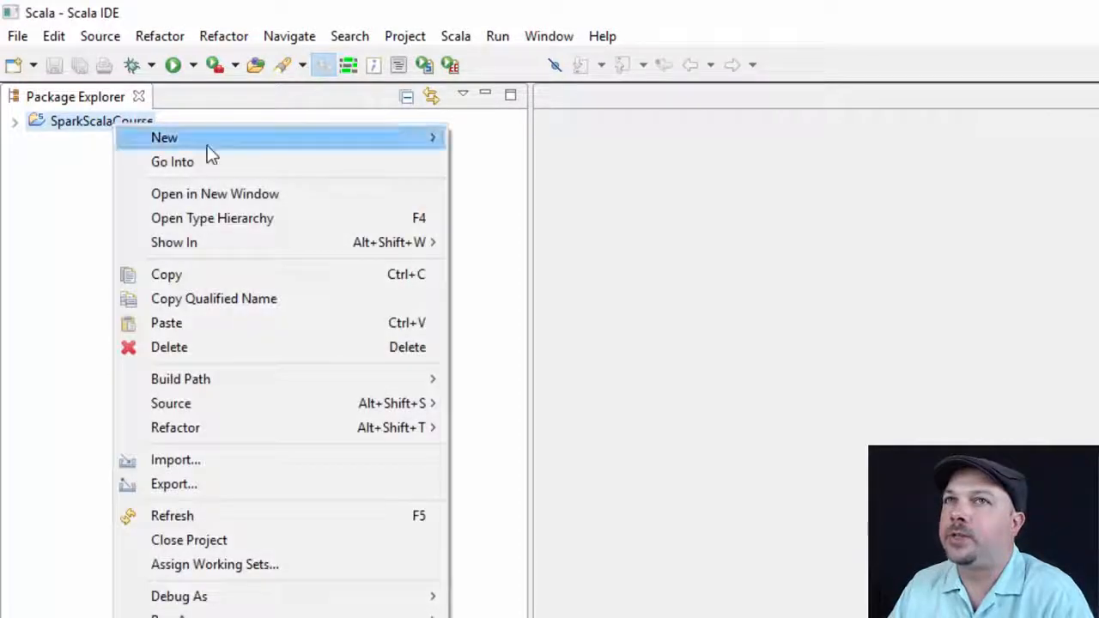
pyautogui.moveTo(165, 138)
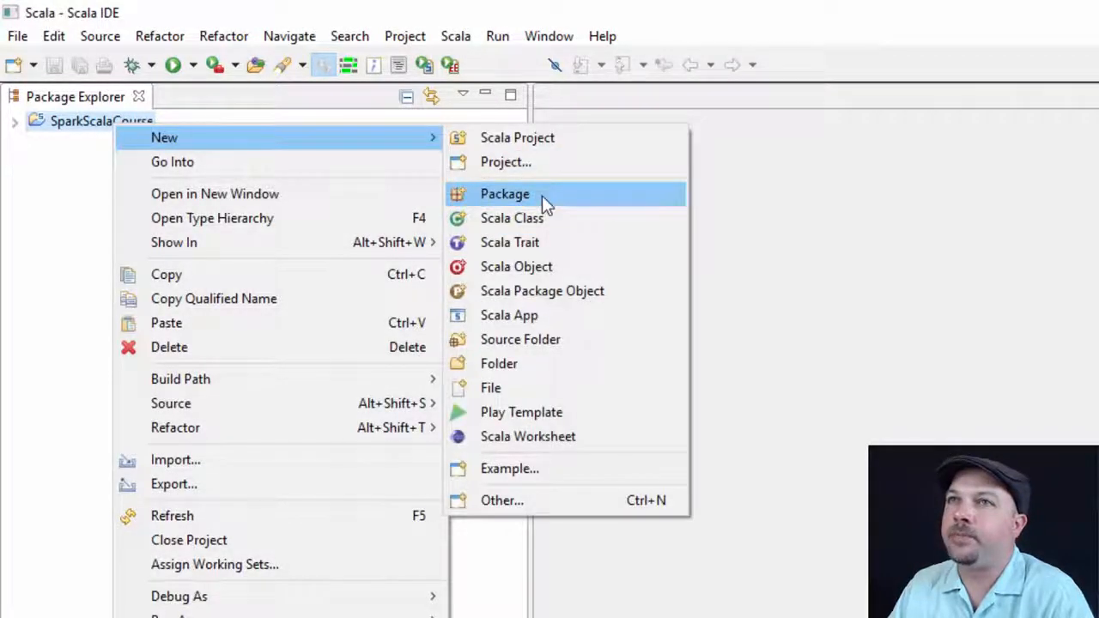
pyautogui.click(504, 192)
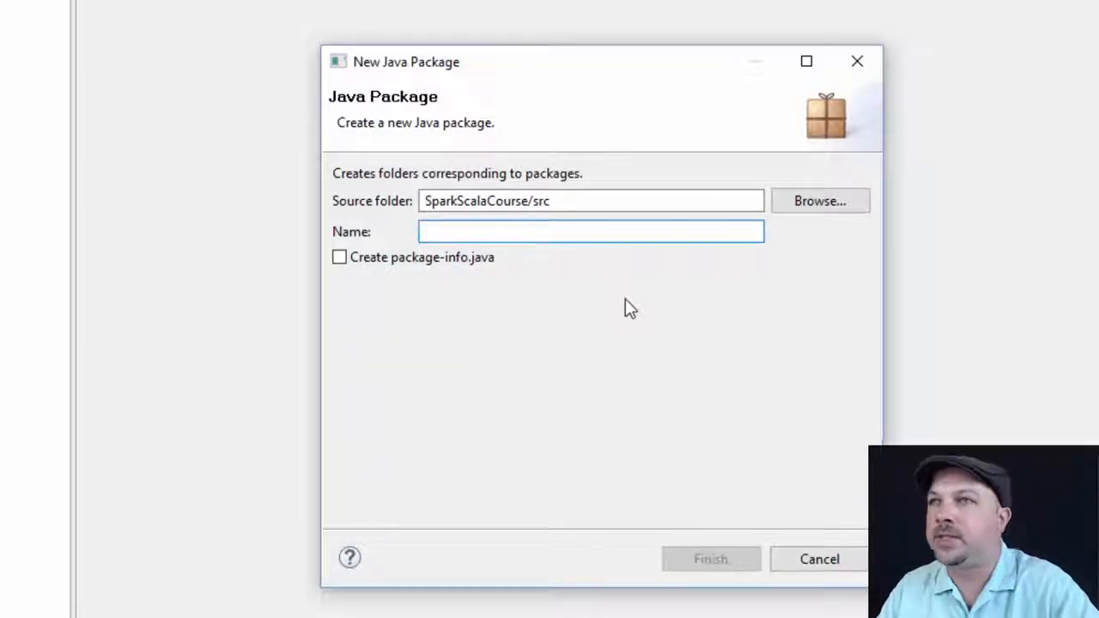
pyautogui.write('com.sundogsoftware')
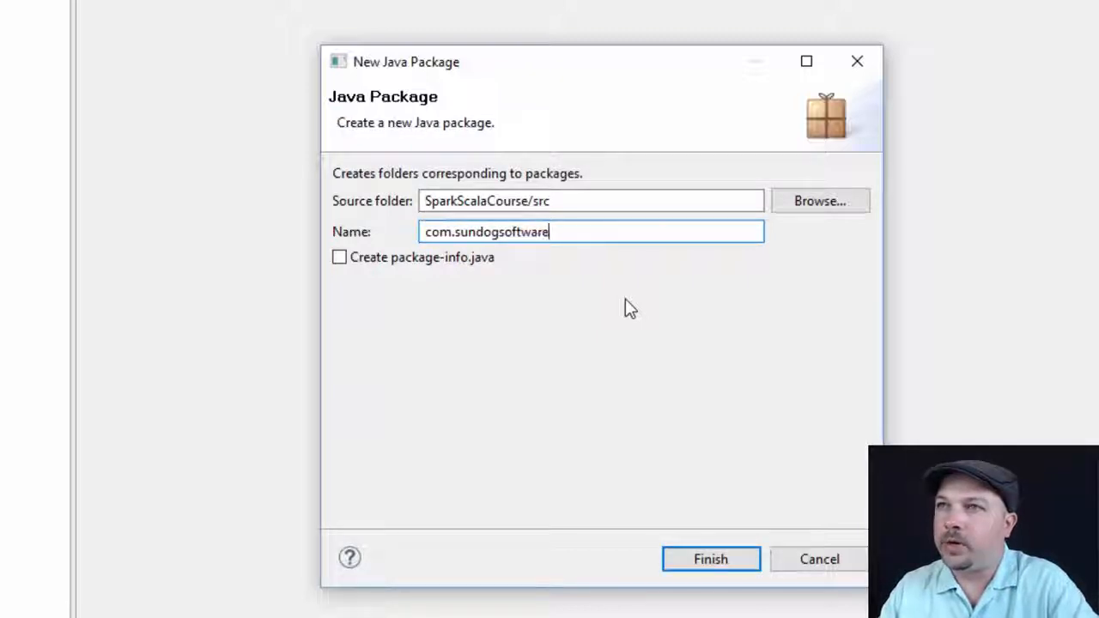
pyautogui.write('.spark')
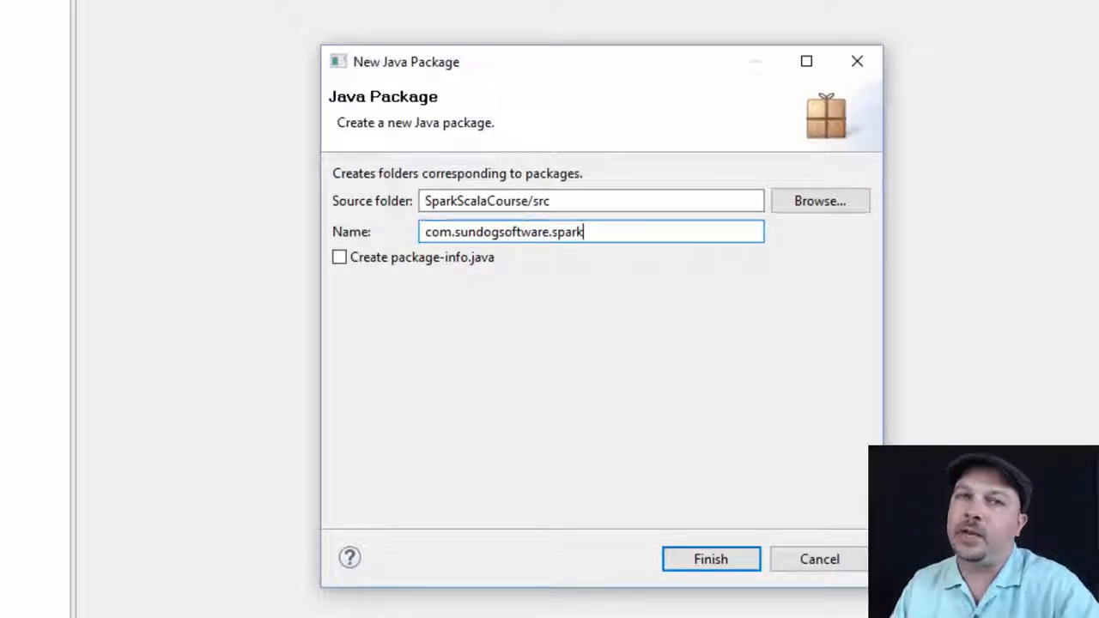
pyautogui.moveTo(627, 282)
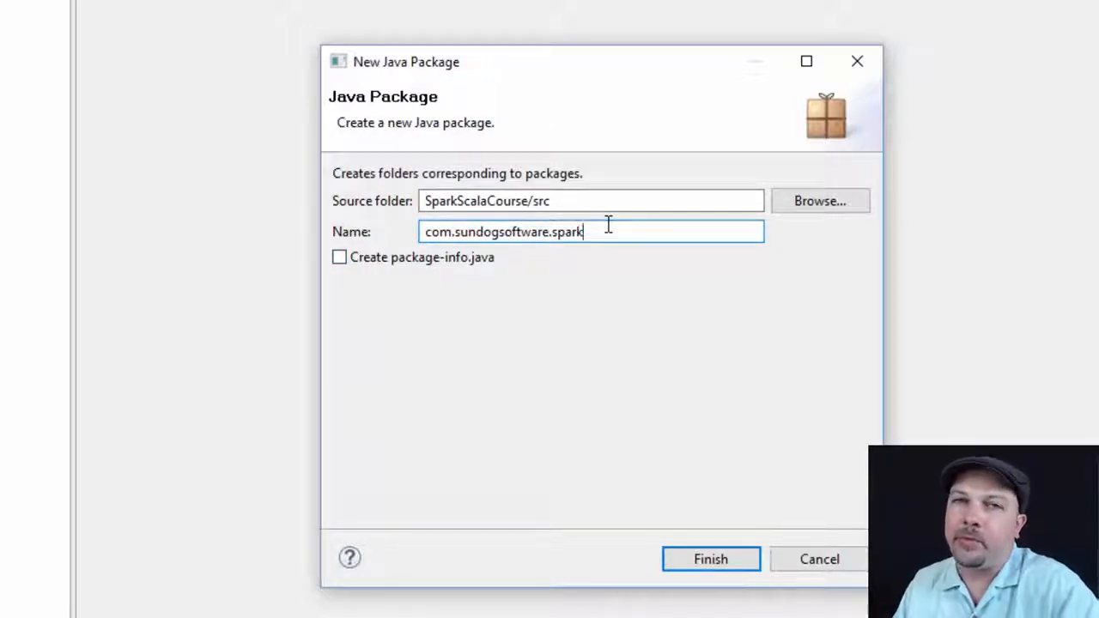
pyautogui.moveTo(611, 257)
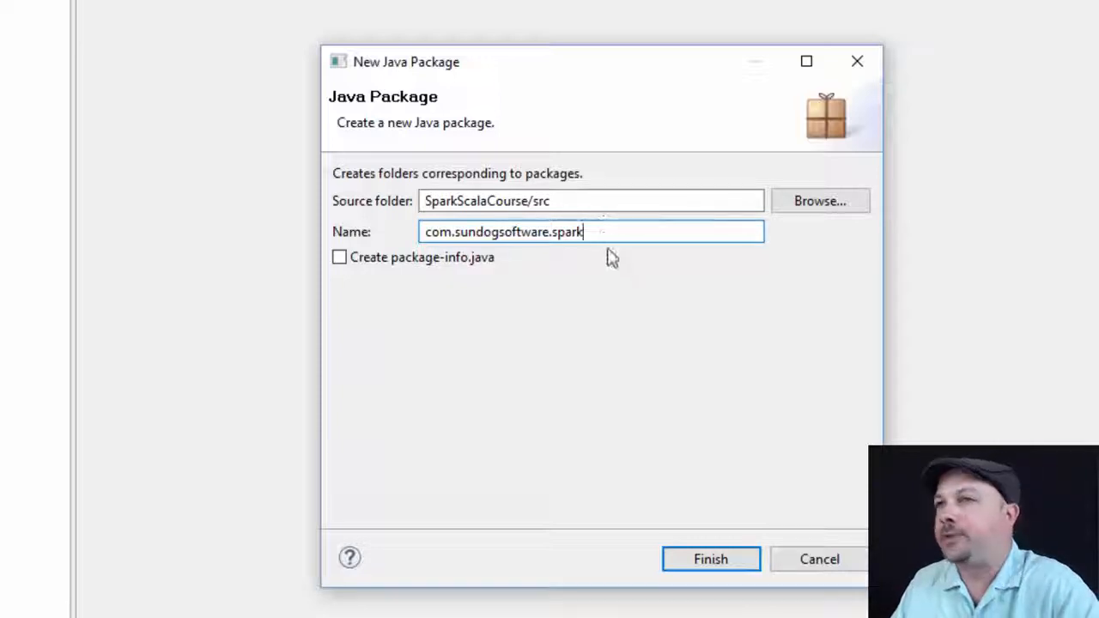
pyautogui.click(711, 559)
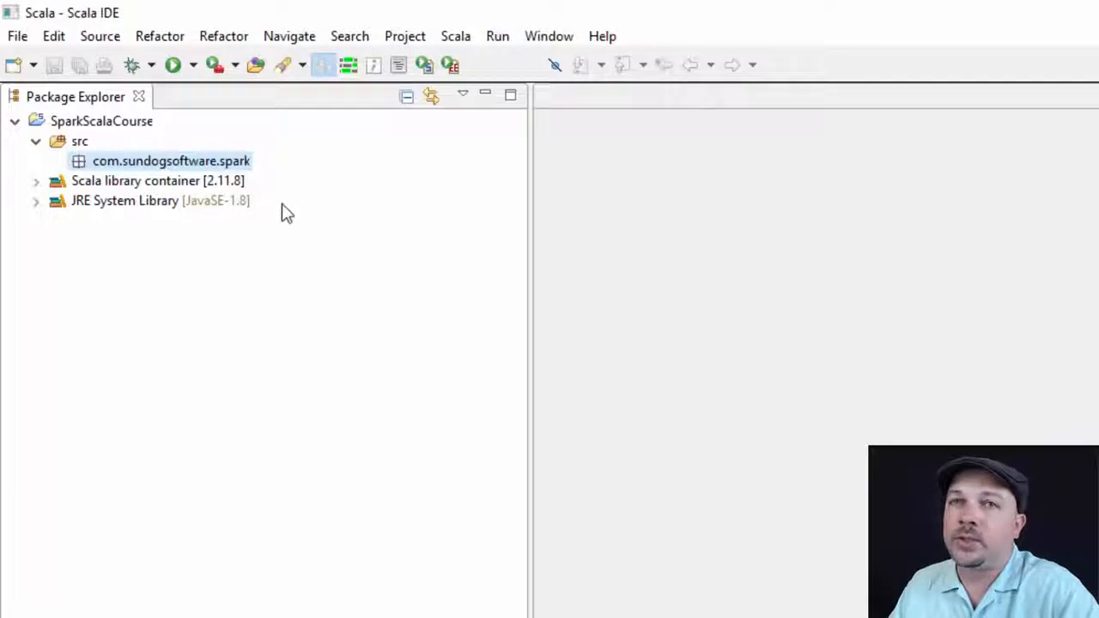
# Start a General > File System import into the com.sundogsoftware.spark package.
pyautogui.rightClick(172, 161)
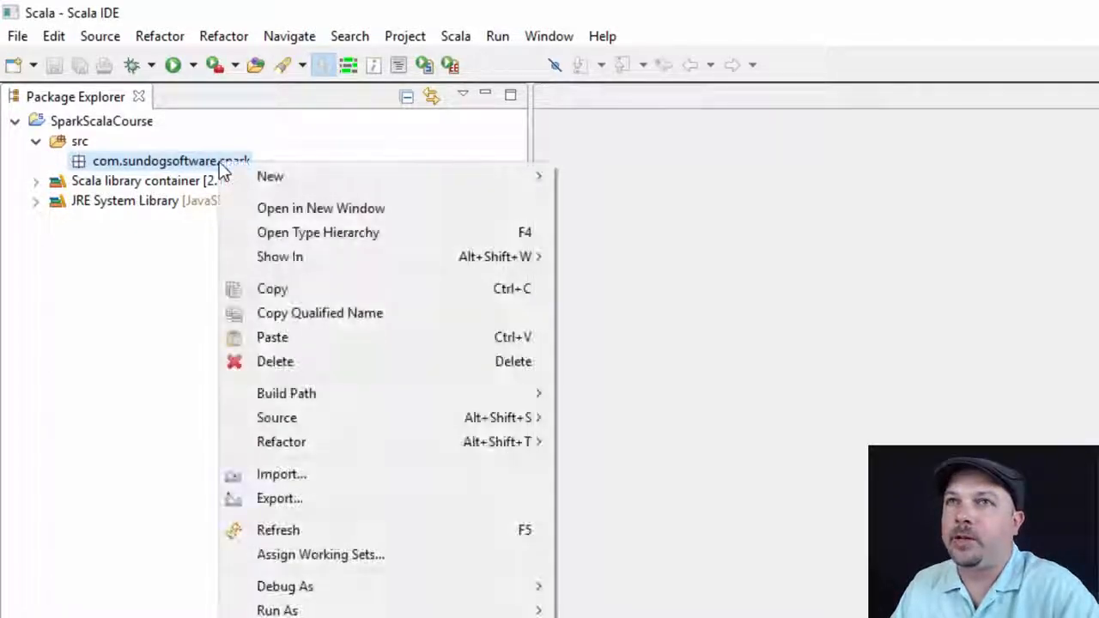
pyautogui.moveTo(409, 473)
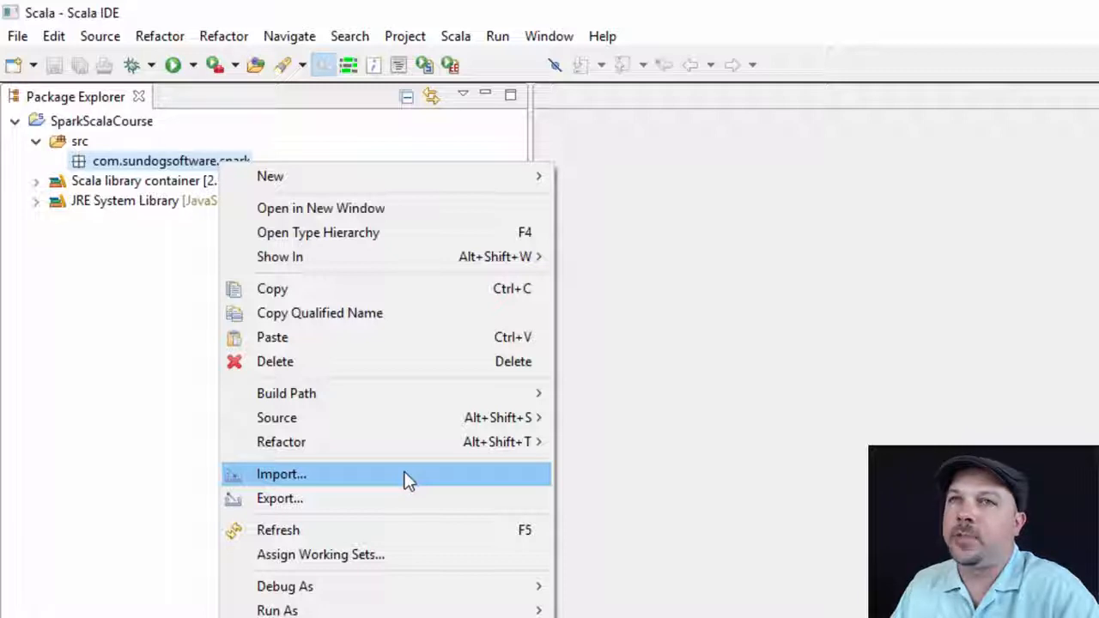
pyautogui.click(282, 474)
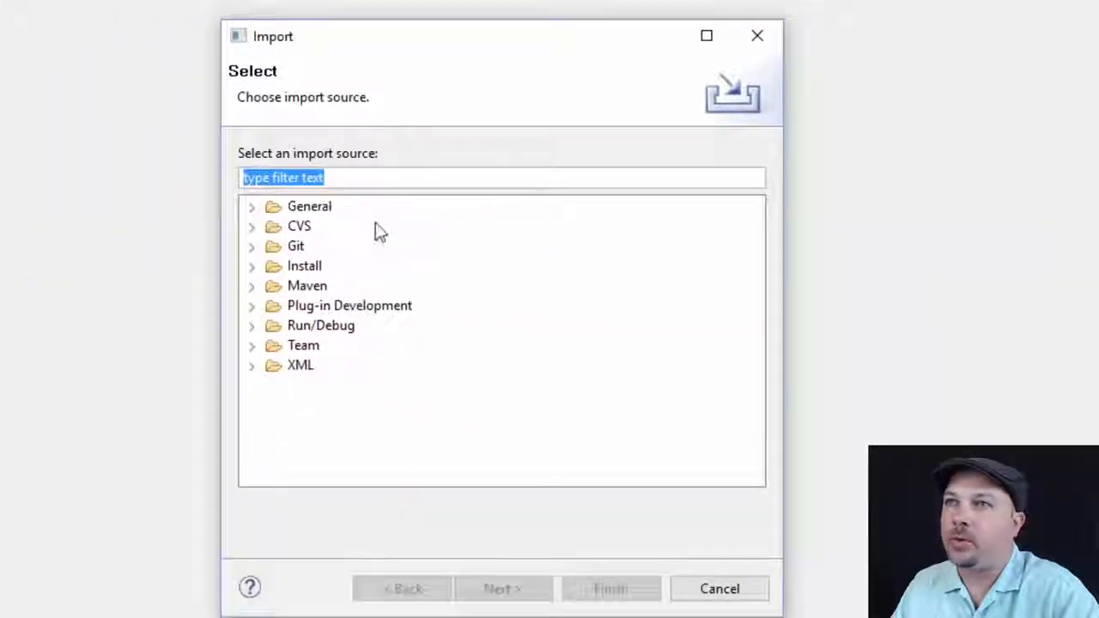
pyautogui.click(251, 206)
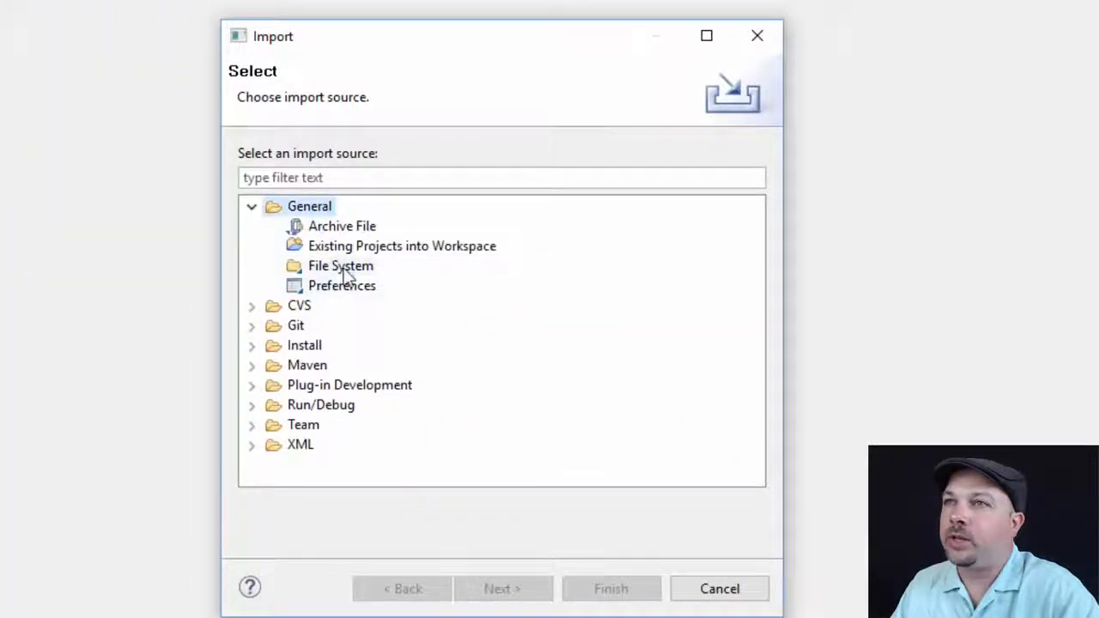
pyautogui.click(340, 265)
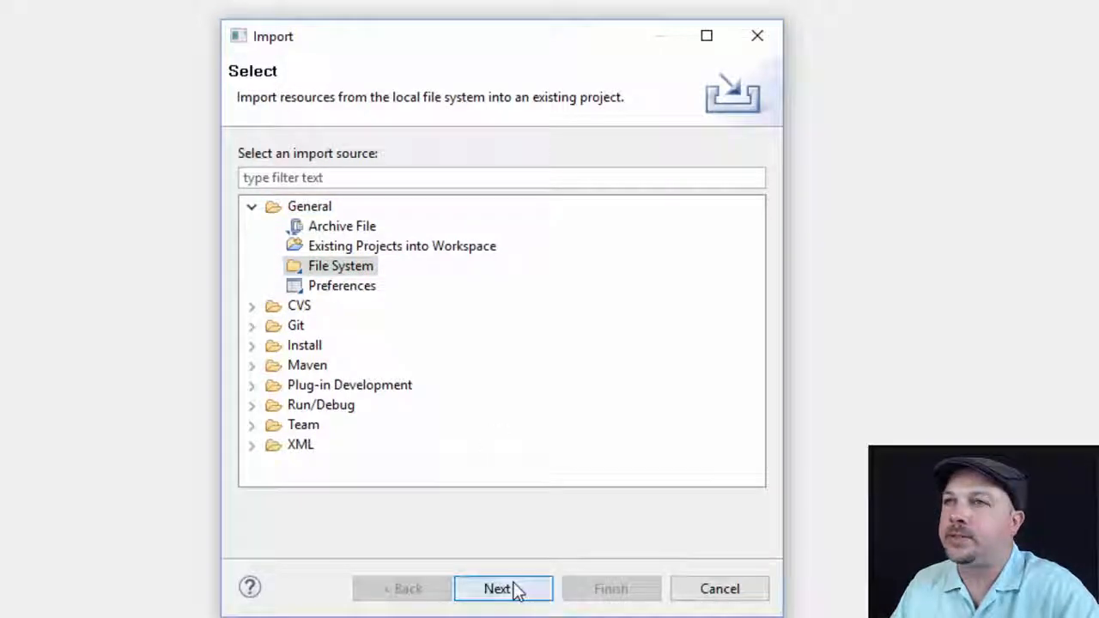
pyautogui.click(501, 587)
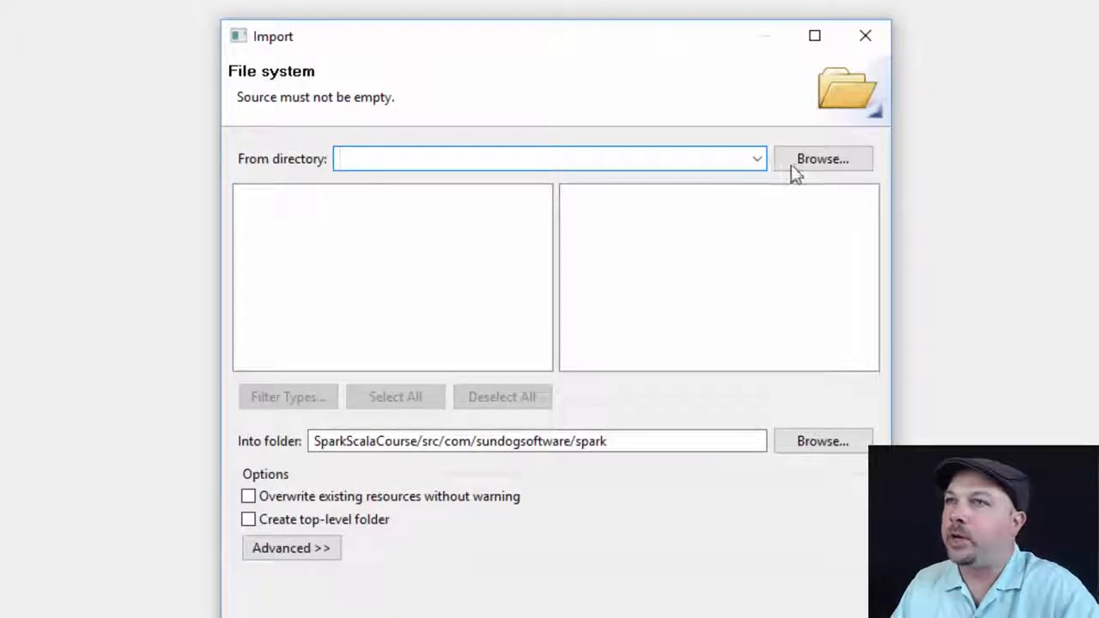
# Choose the downloaded SparkScala folder as source and check RatingsCounter.scala for import.
pyautogui.click(821, 158)
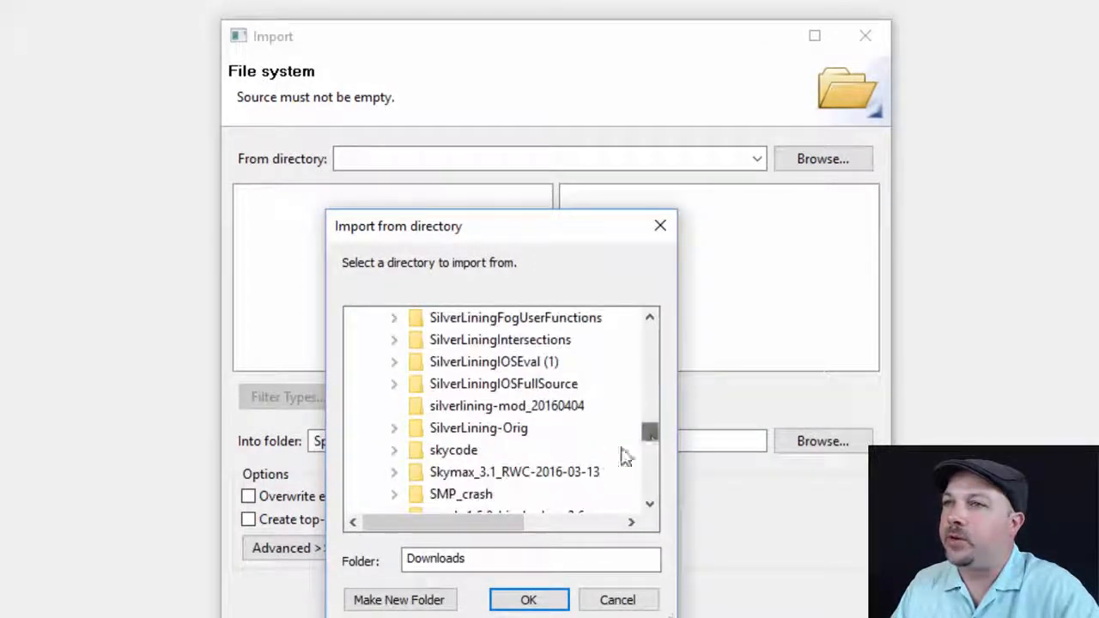
pyautogui.scroll(-3)
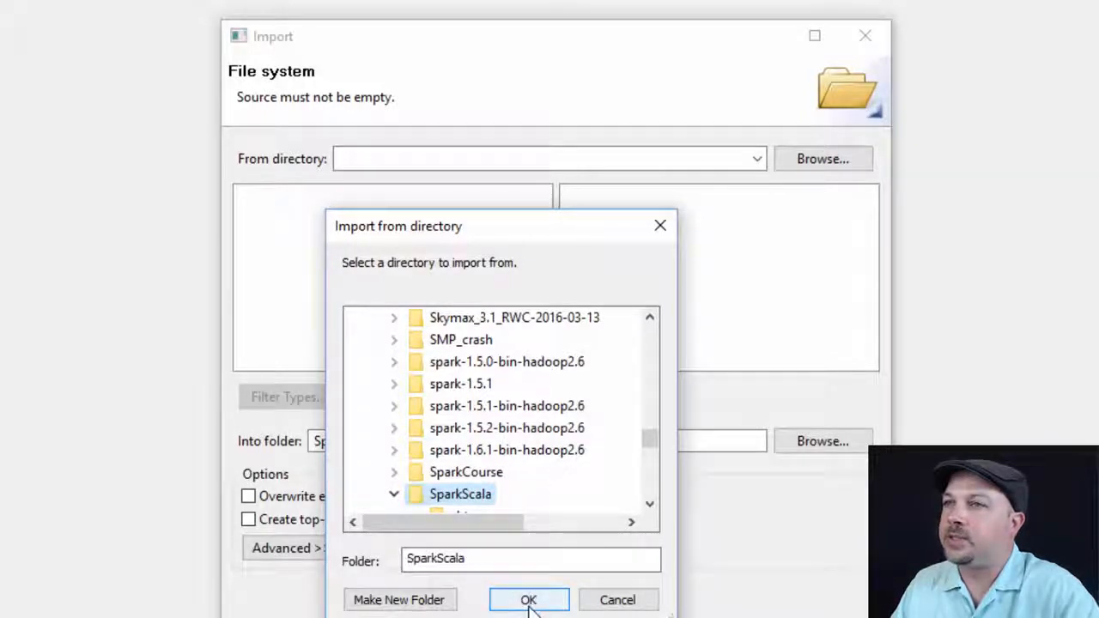
pyautogui.click(529, 600)
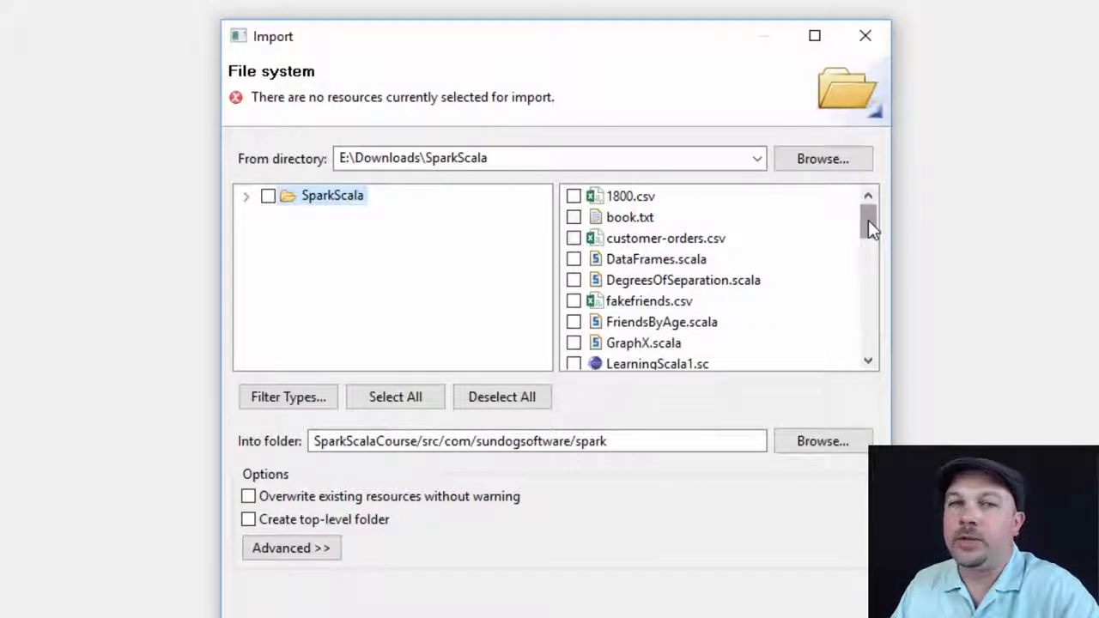
pyautogui.scroll(-3)
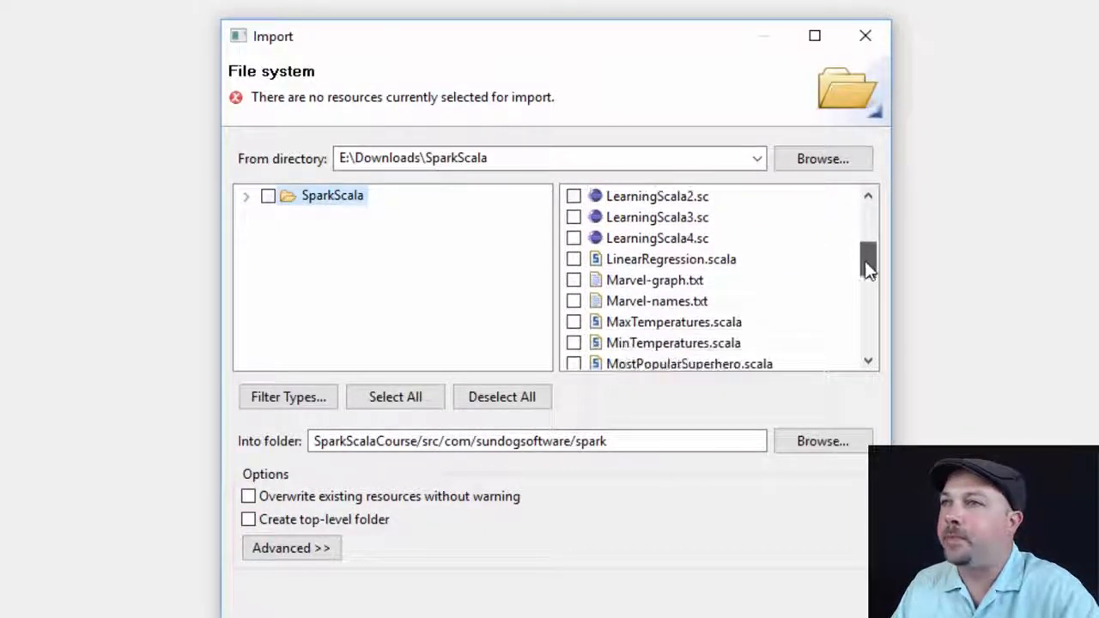
pyautogui.scroll(-3)
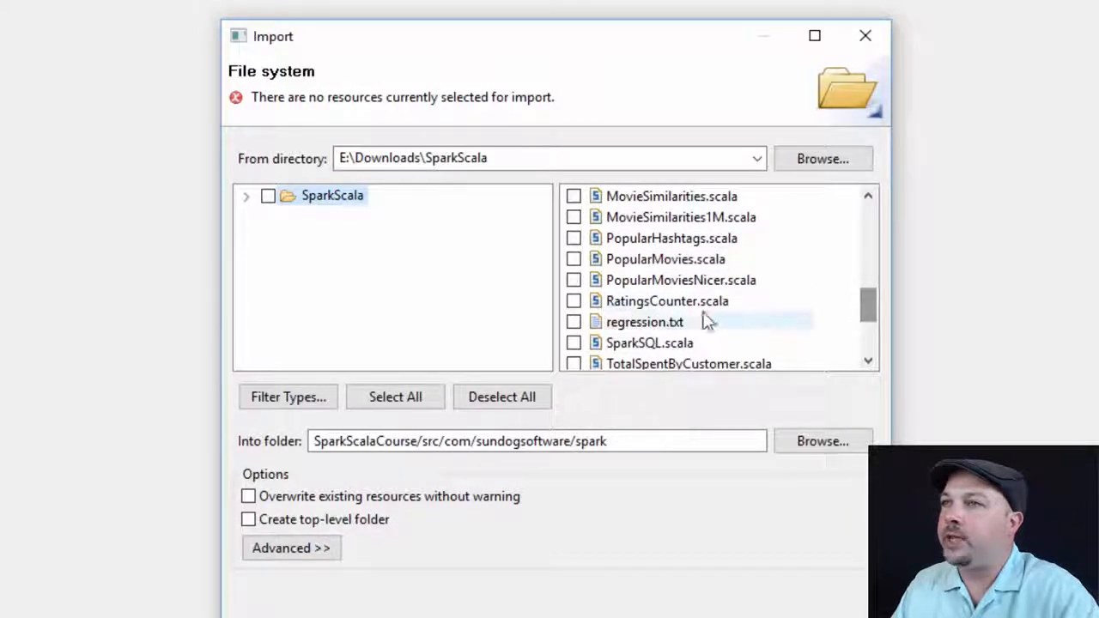
pyautogui.click(574, 301)
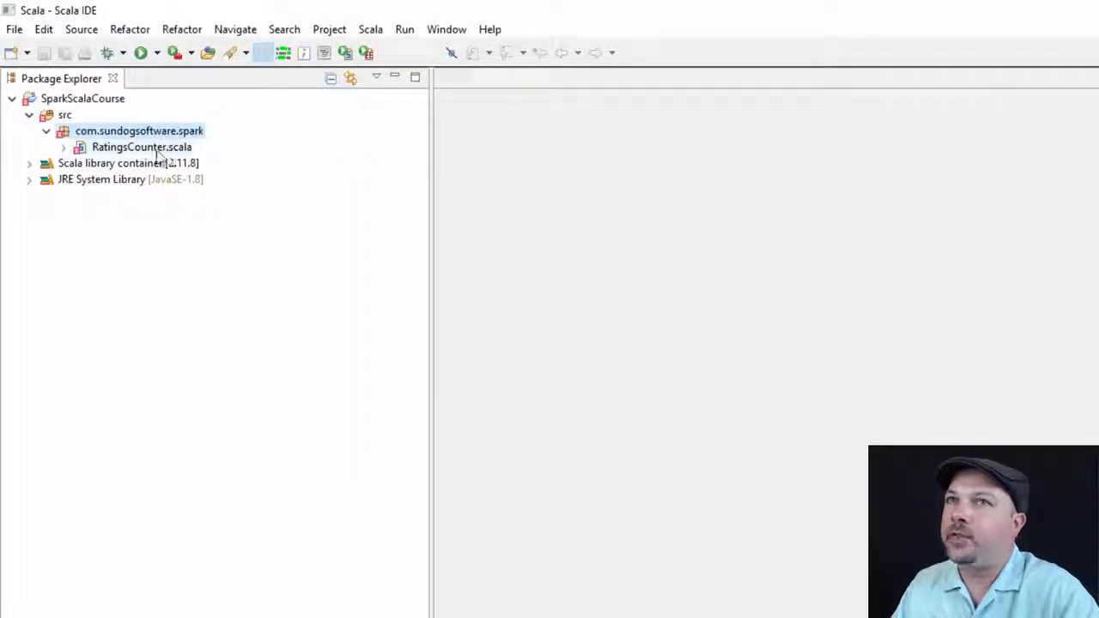
# Open RatingsCounter.scala in the editor and expand its list of 6 Spark import errors.
pyautogui.click(141, 148)
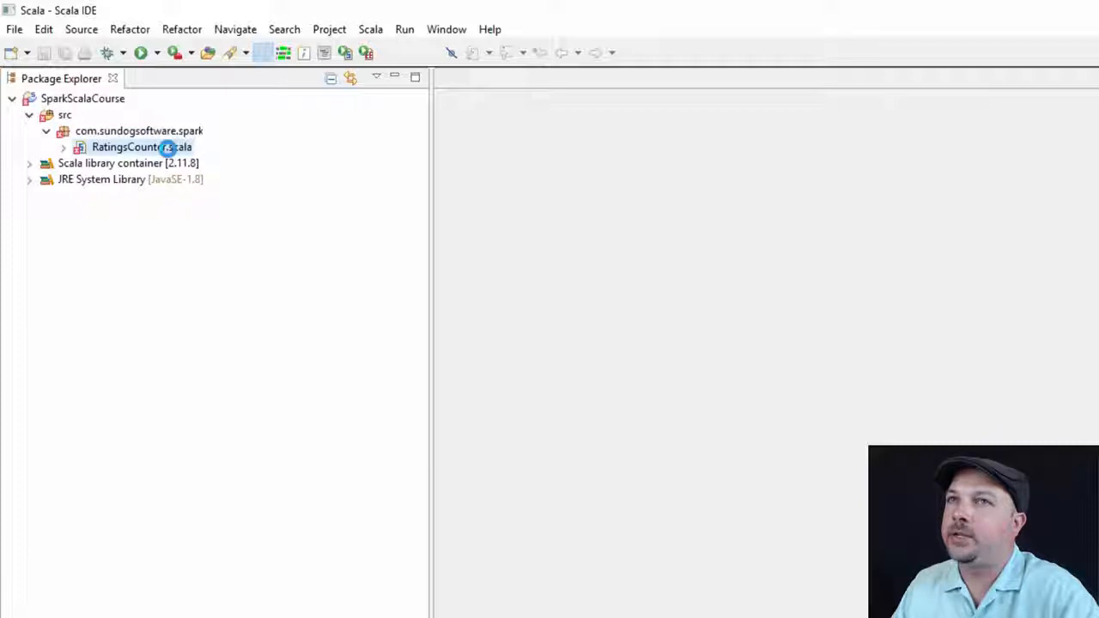
pyautogui.doubleClick(141, 147)
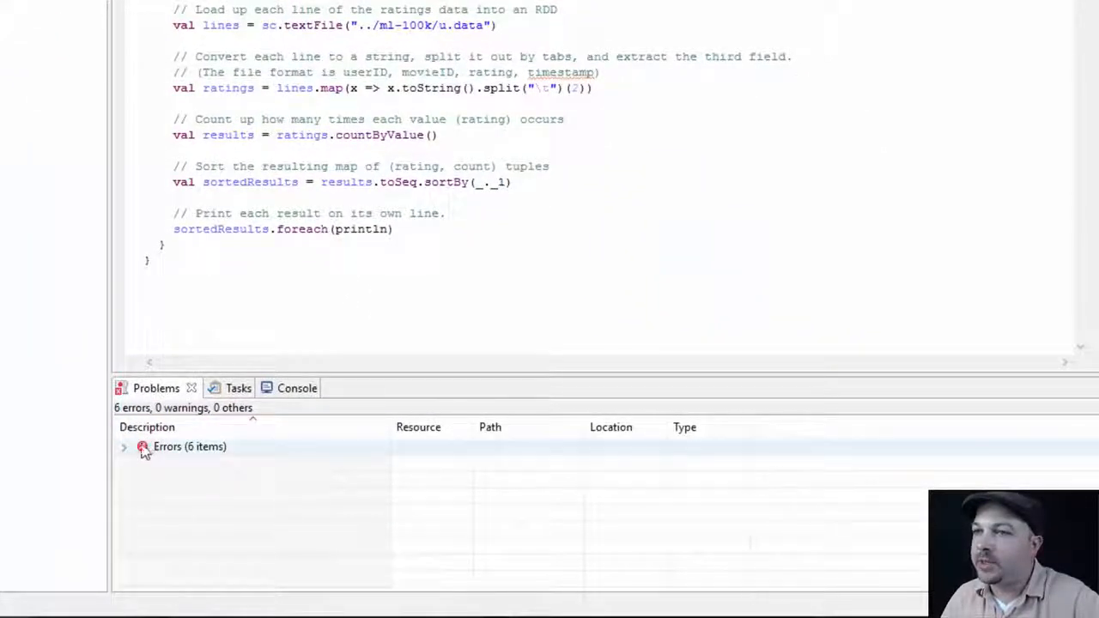
pyautogui.click(124, 447)
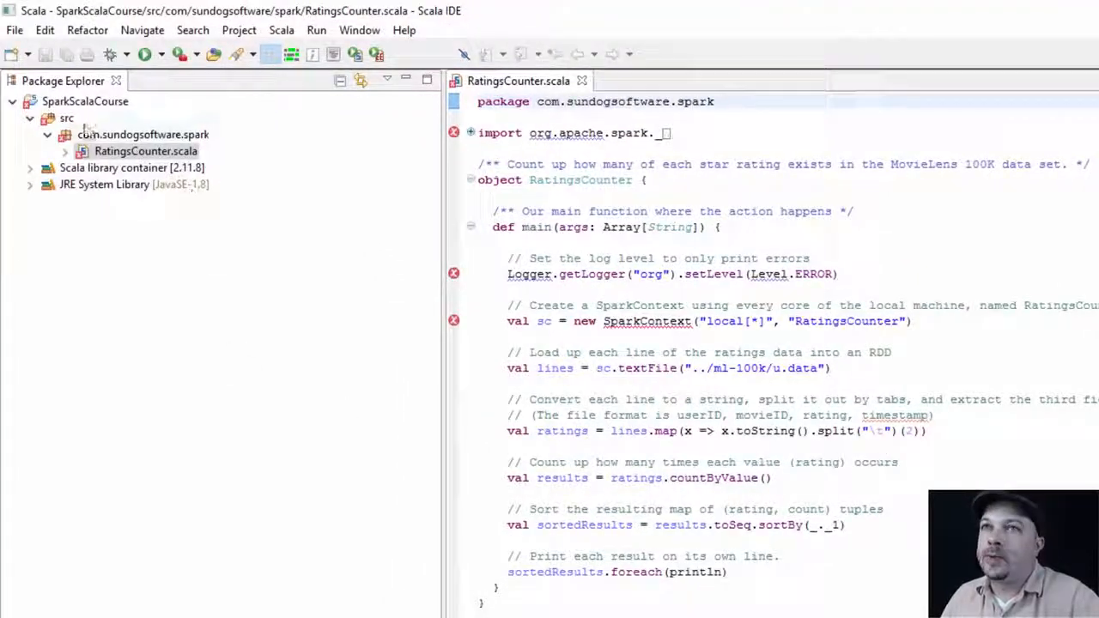
# Reach the Libraries list of SparkScalaCourse's Java Build Path and start adding external JARs.
pyautogui.click(84, 99)
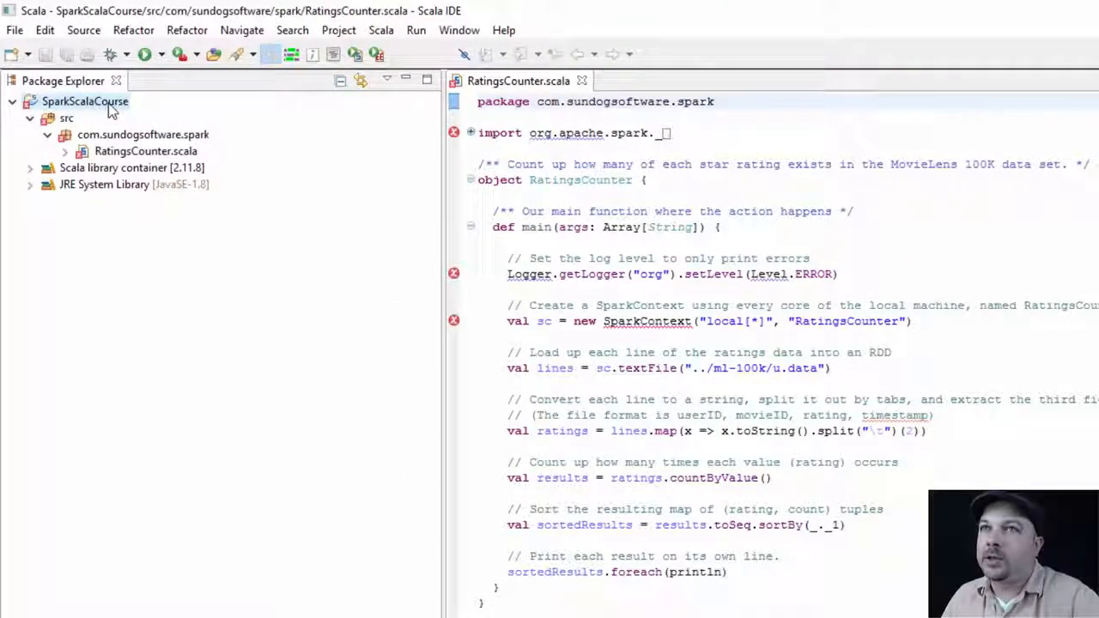
pyautogui.rightClick(85, 101)
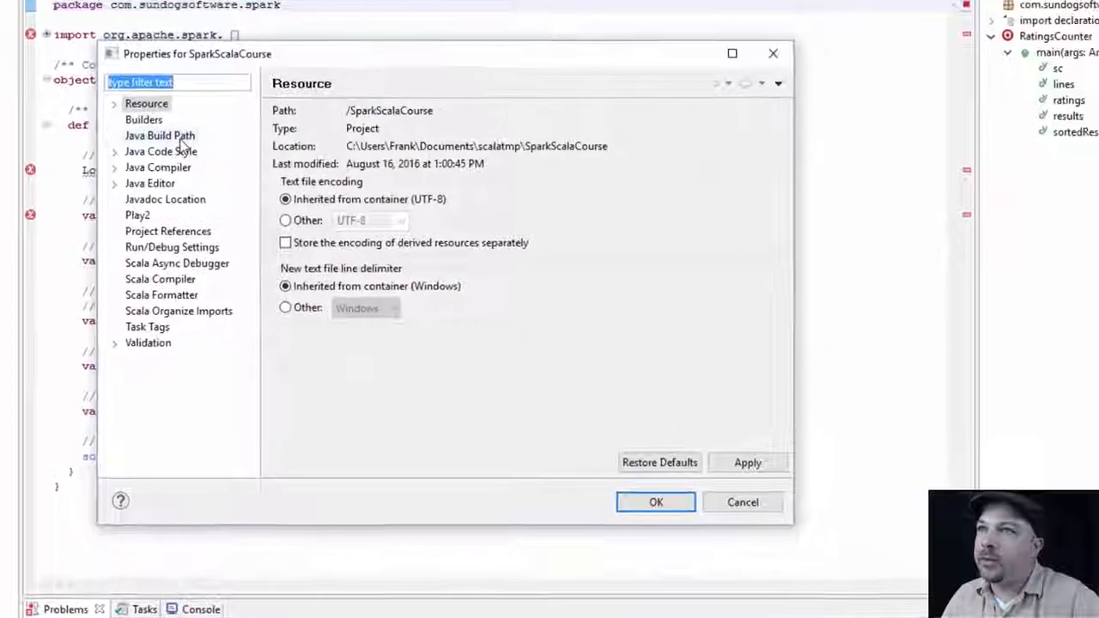
pyautogui.click(160, 136)
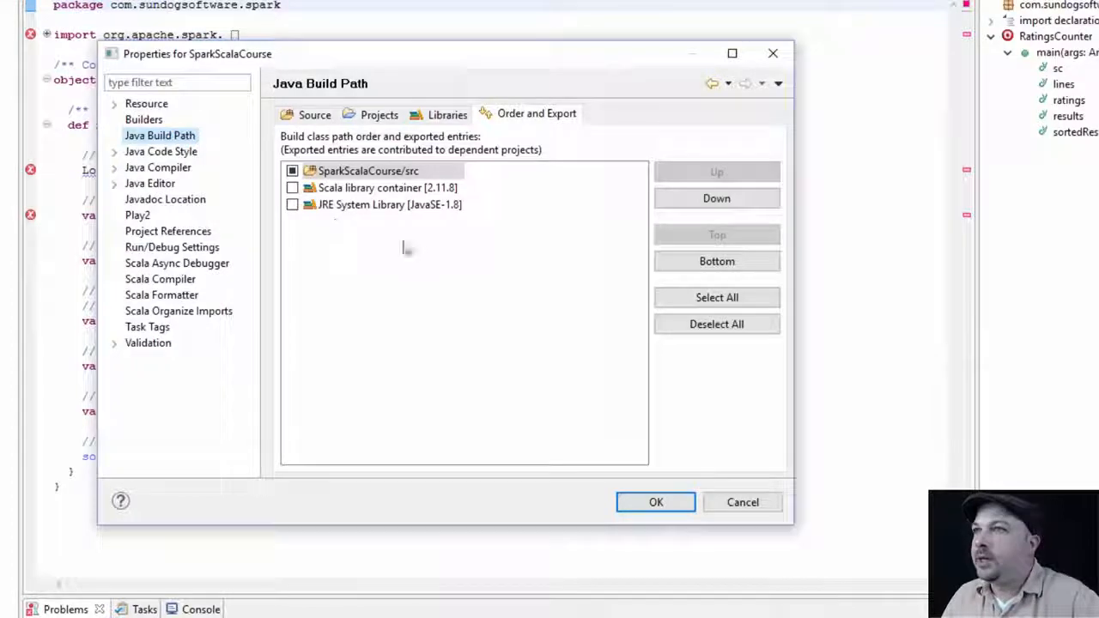
pyautogui.click(447, 113)
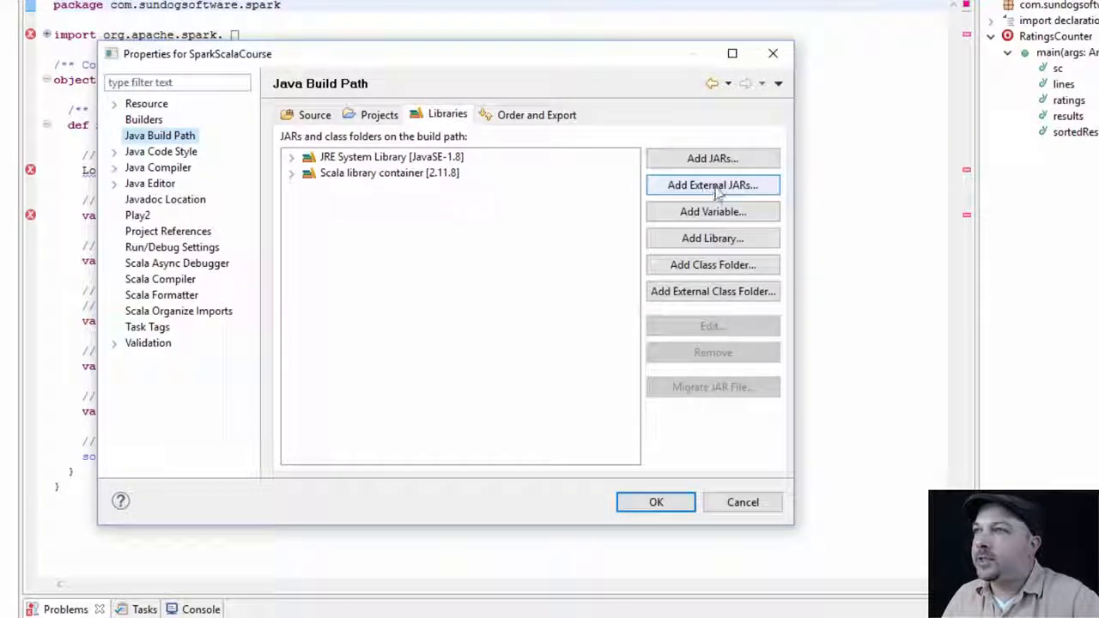
pyautogui.click(713, 186)
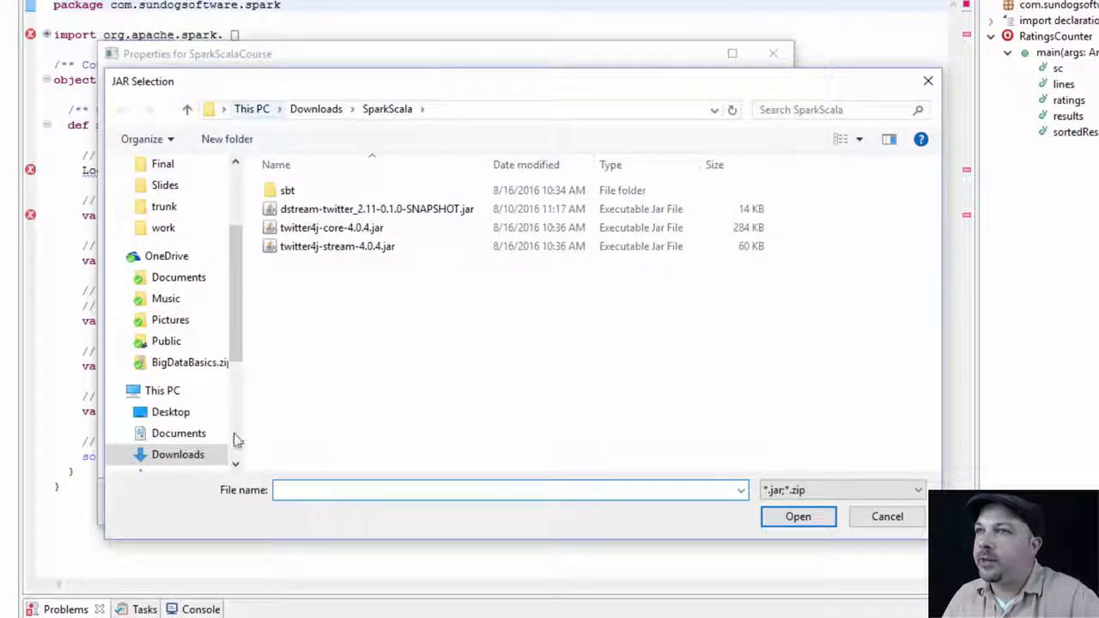
# Select all jars in C:\spark\jars and apply them to the build path.
pyautogui.click(183, 319)
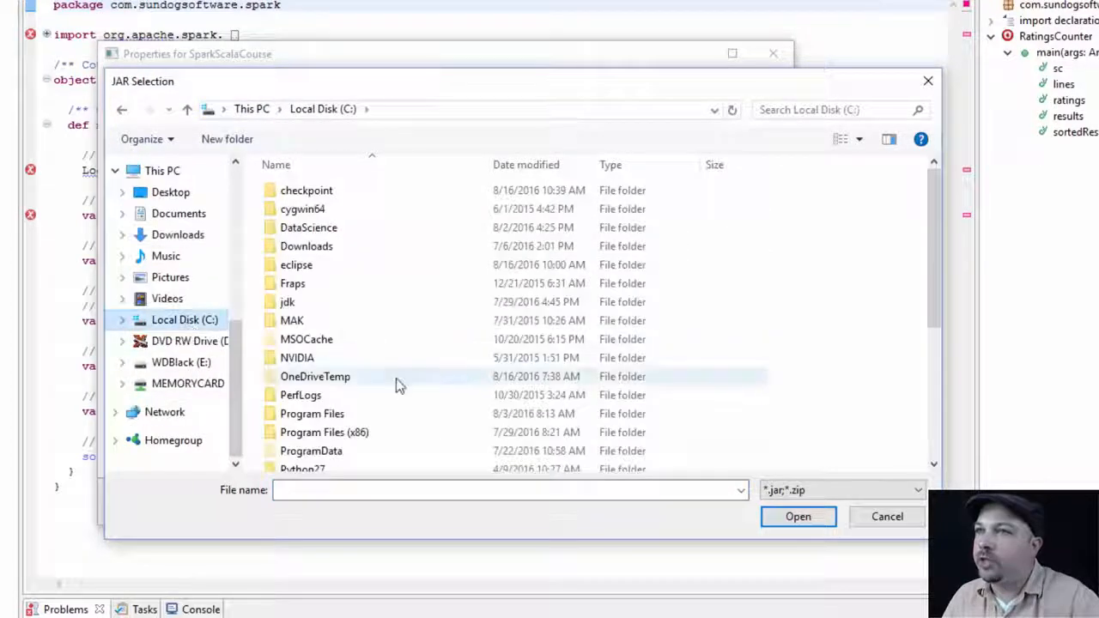
pyautogui.scroll(-3)
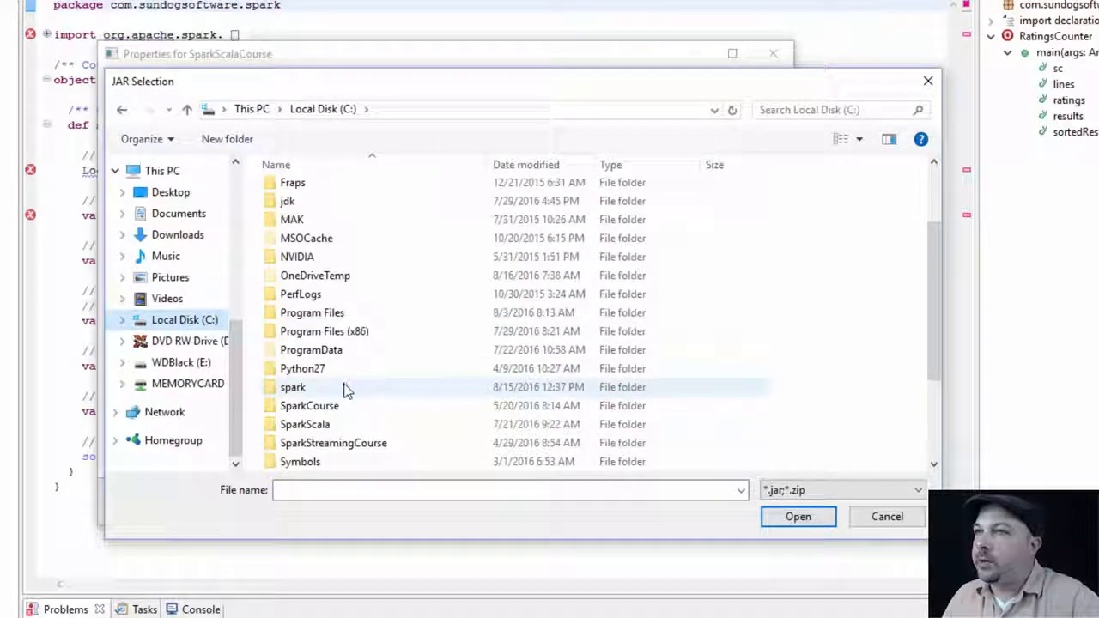
pyautogui.doubleClick(291, 387)
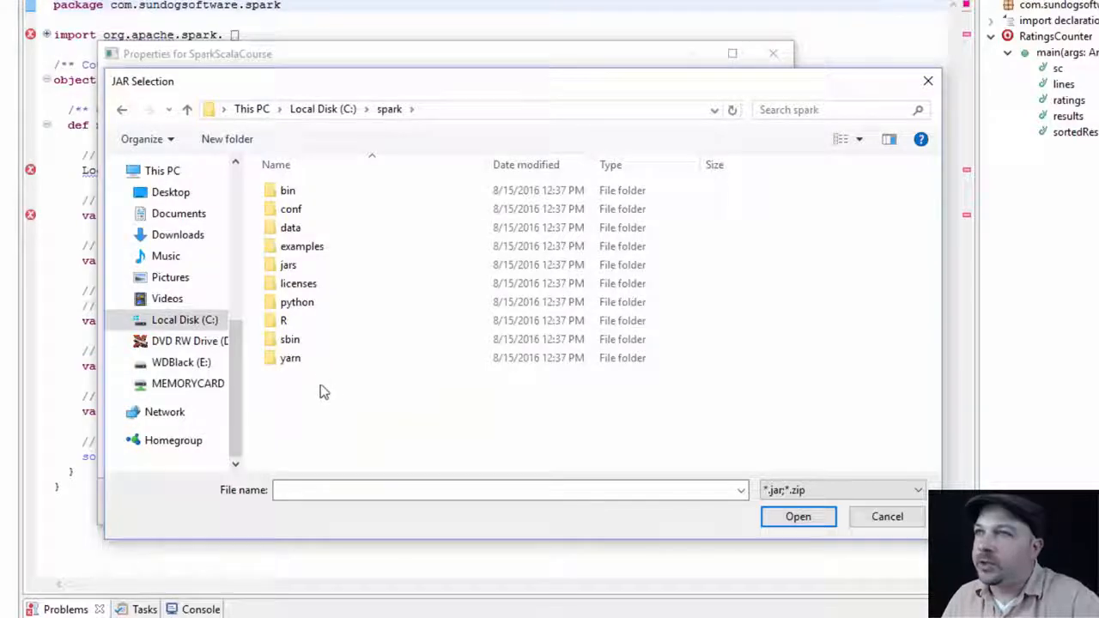
pyautogui.click(289, 264)
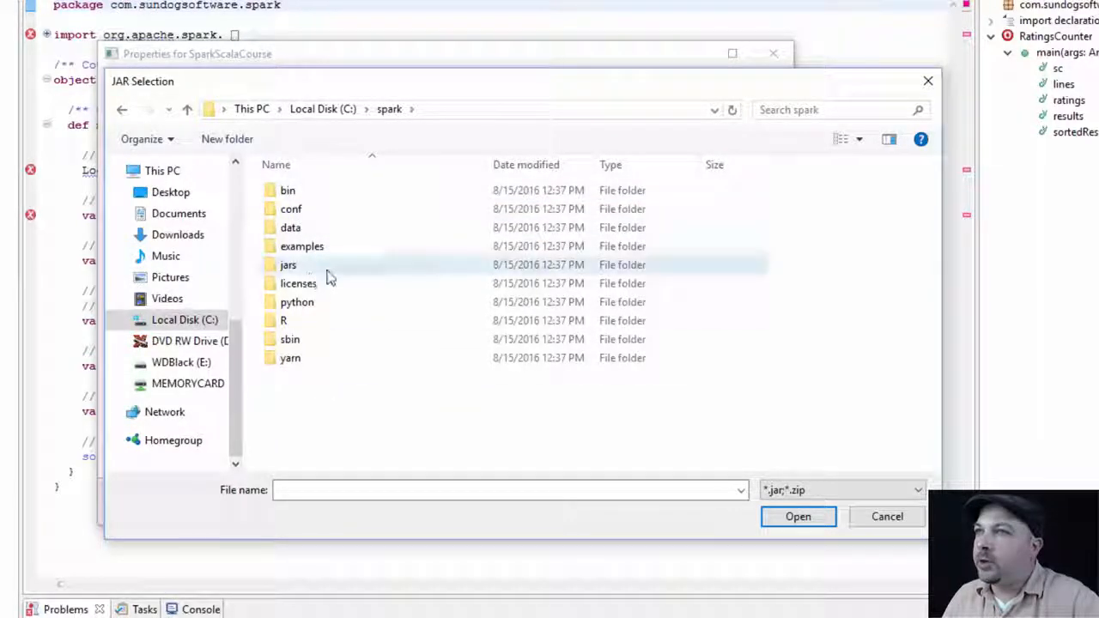
pyautogui.doubleClick(289, 264)
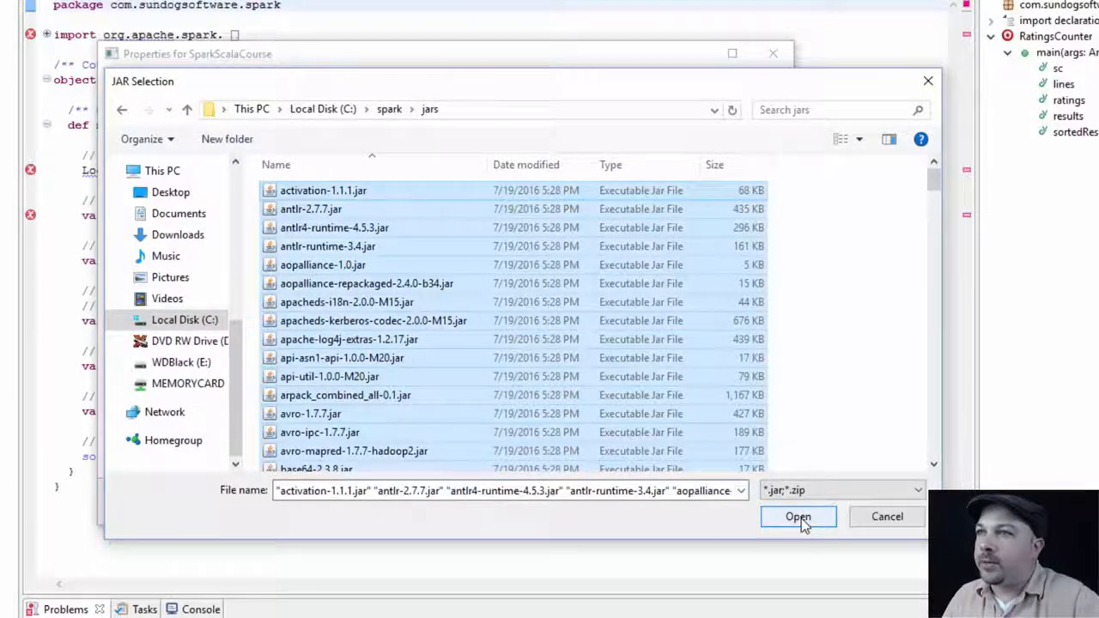
pyautogui.click(796, 515)
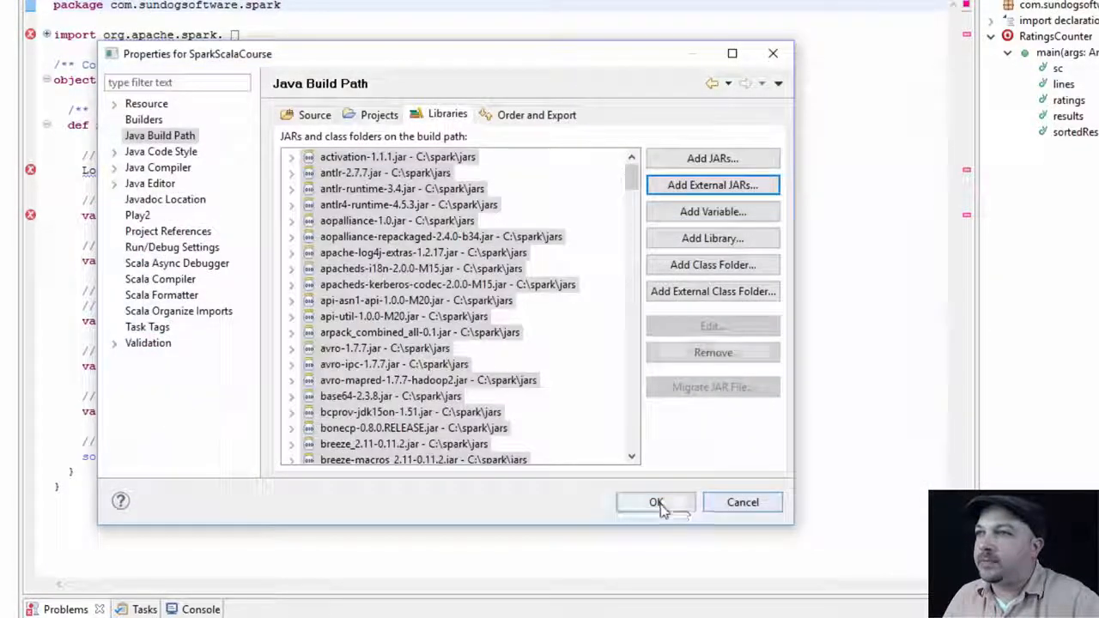
pyautogui.click(656, 502)
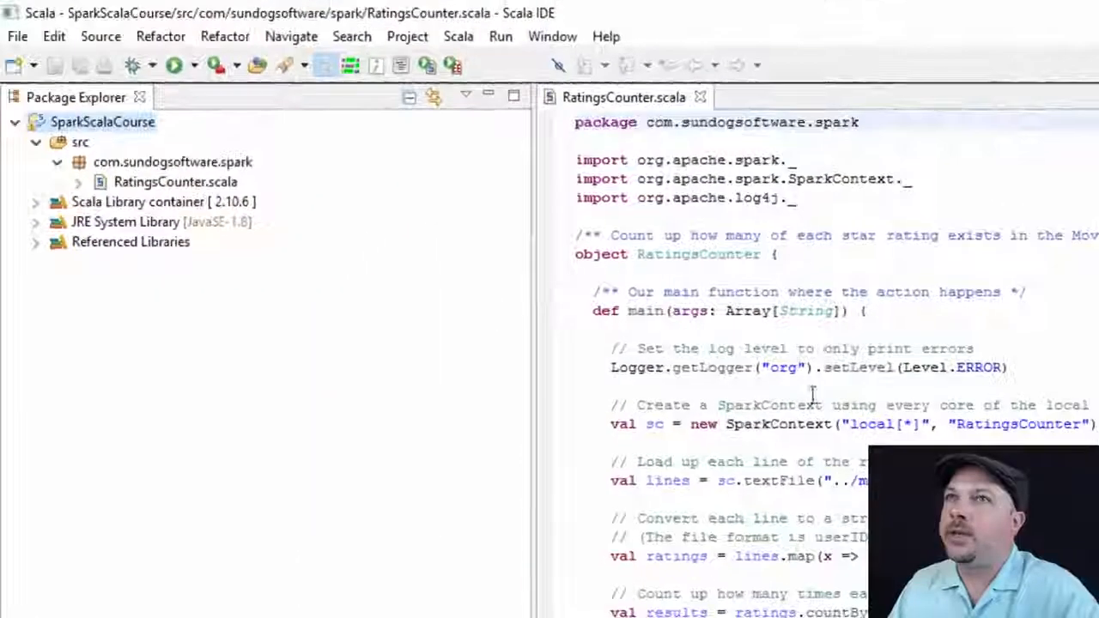
# Create a new Scala Application run configuration named RatingsCounter.
pyautogui.click(501, 36)
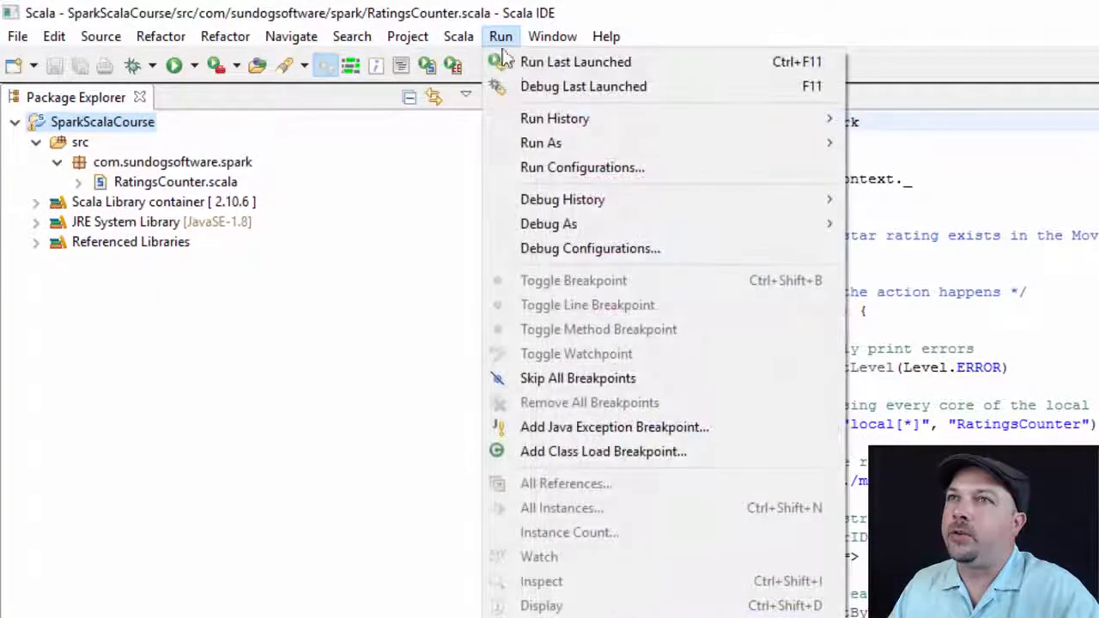
pyautogui.moveTo(550, 162)
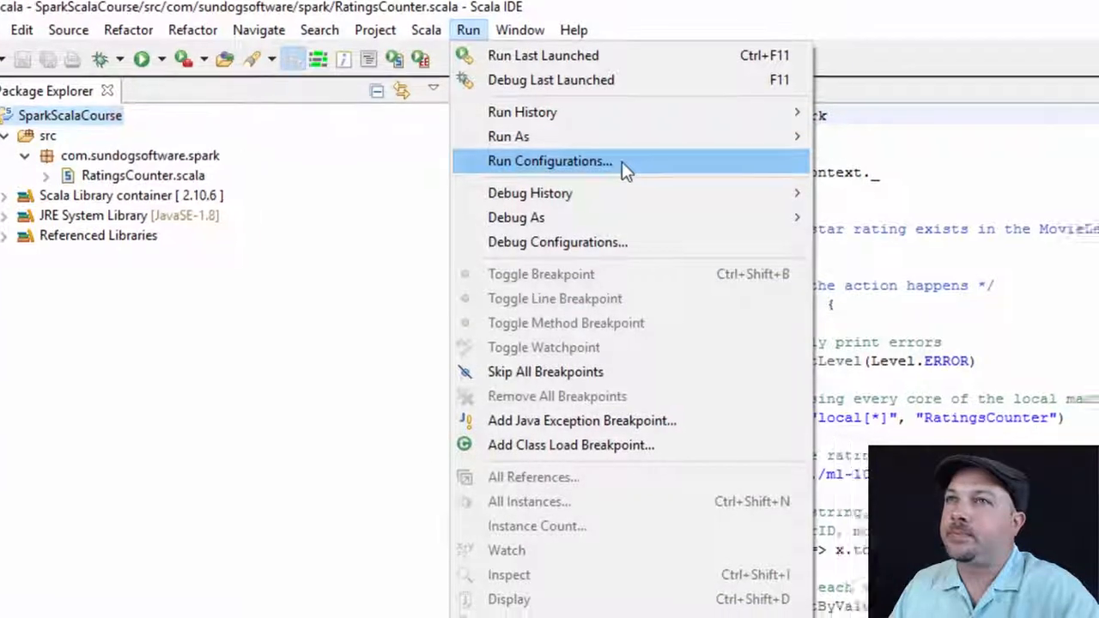
pyautogui.click(550, 161)
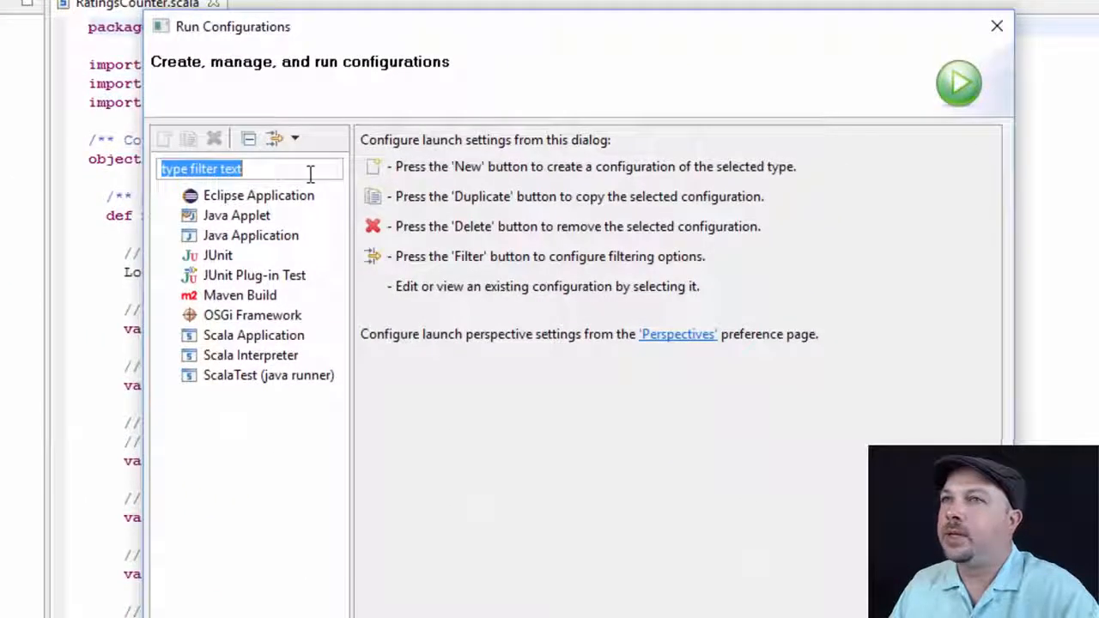
pyautogui.click(254, 335)
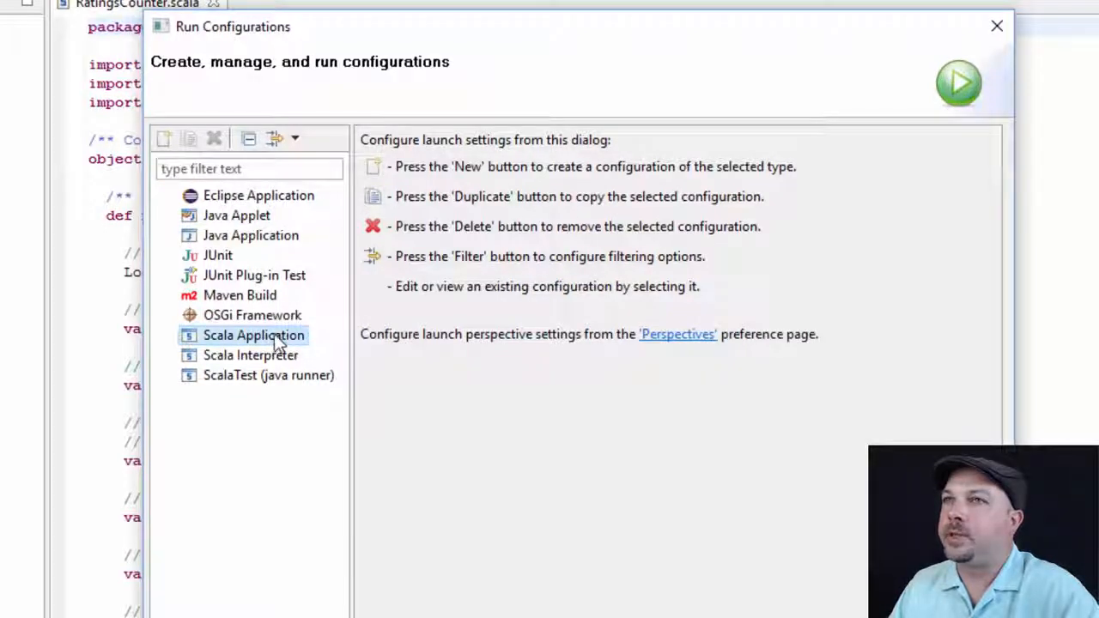
pyautogui.click(165, 137)
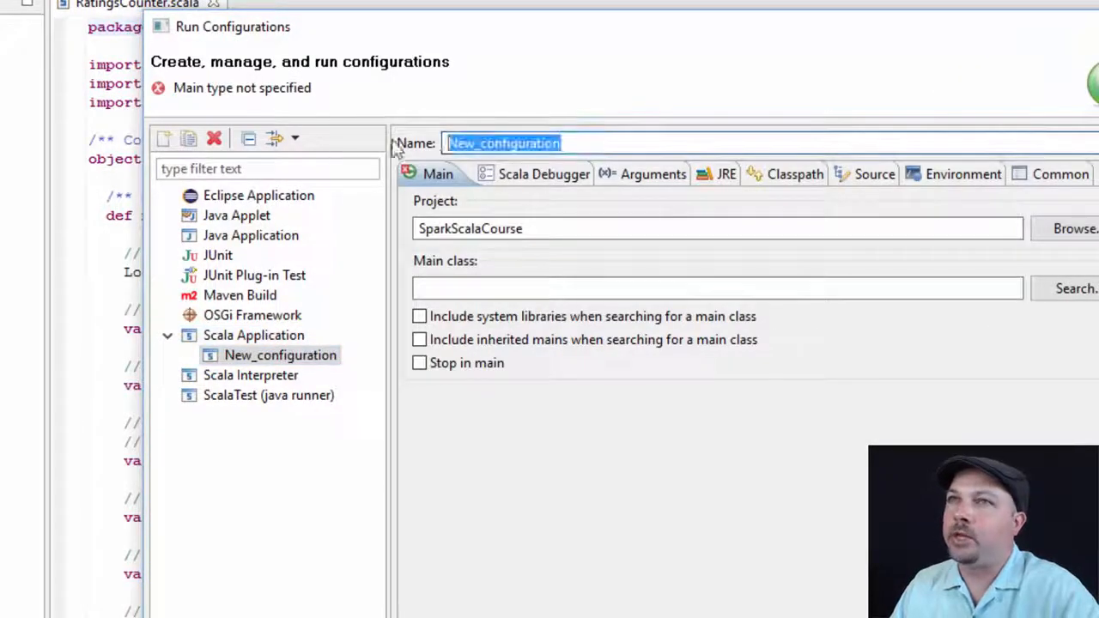
pyautogui.write('RatingsCounter')
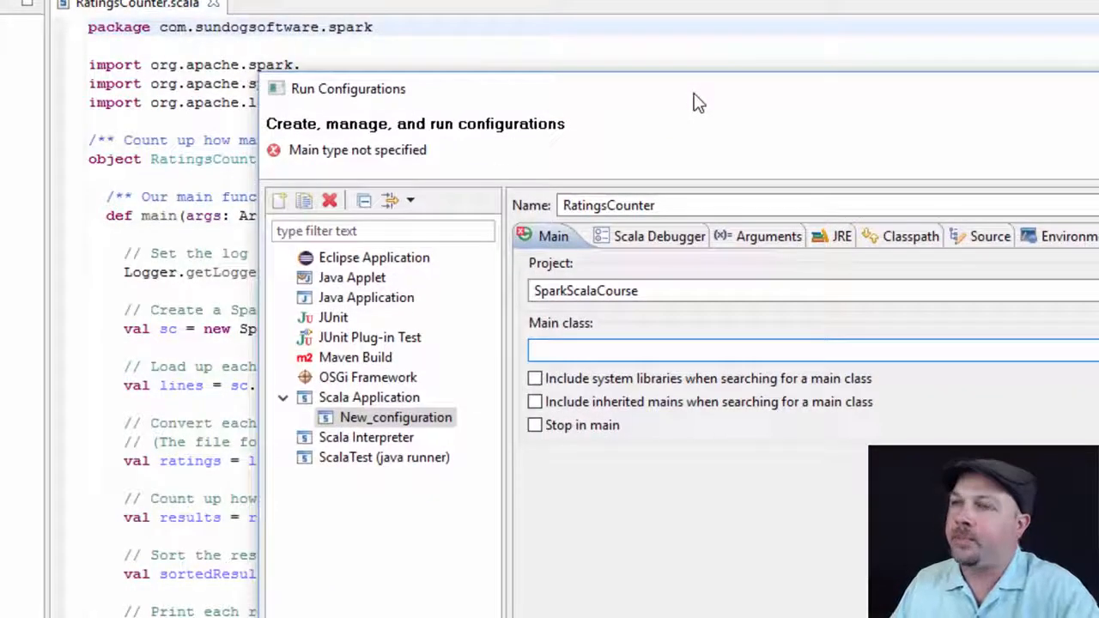
# Set main class com.sundogsoftware.spark.RatingsCounter and run it, printing rating counts in the Console.
pyautogui.write('com.sundog')
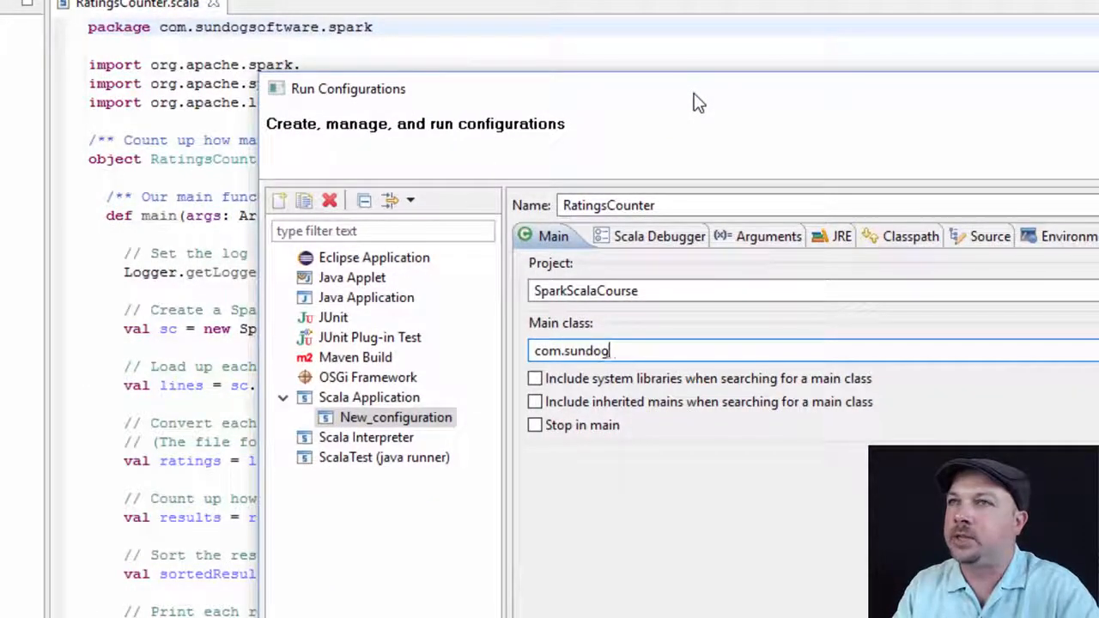
pyautogui.write('software.spark.')
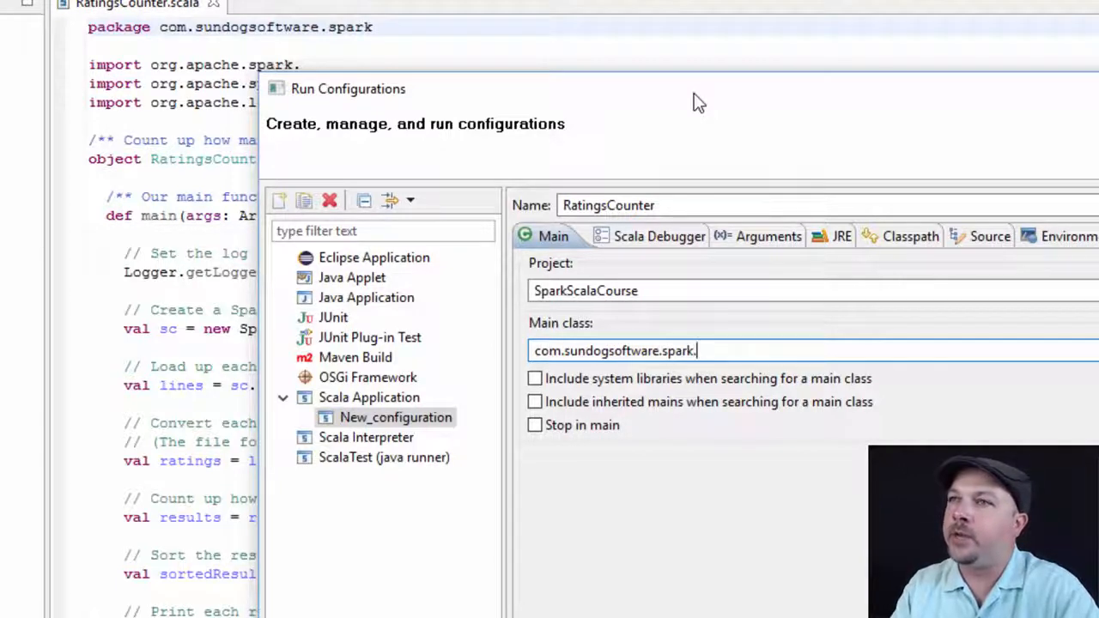
pyautogui.write('Ratings')
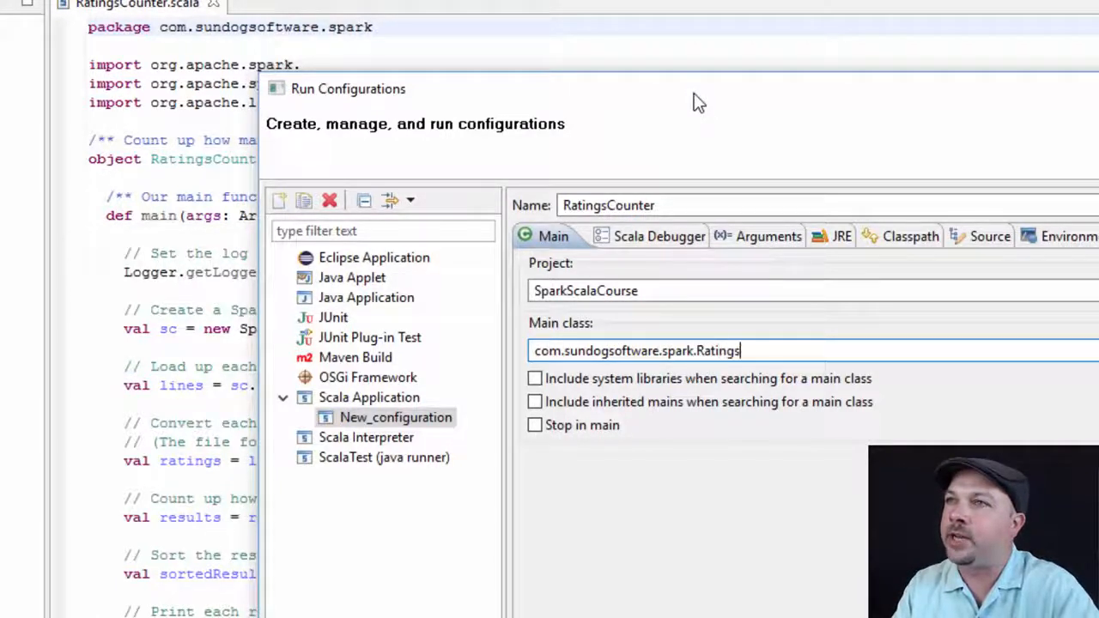
pyautogui.write('Counter')
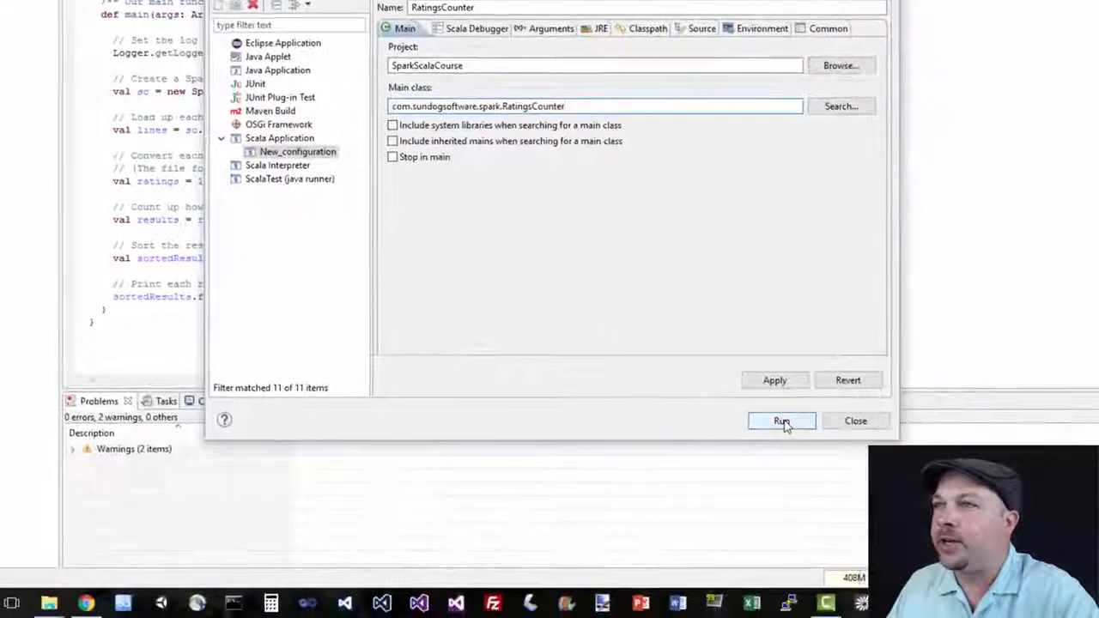
pyautogui.click(780, 421)
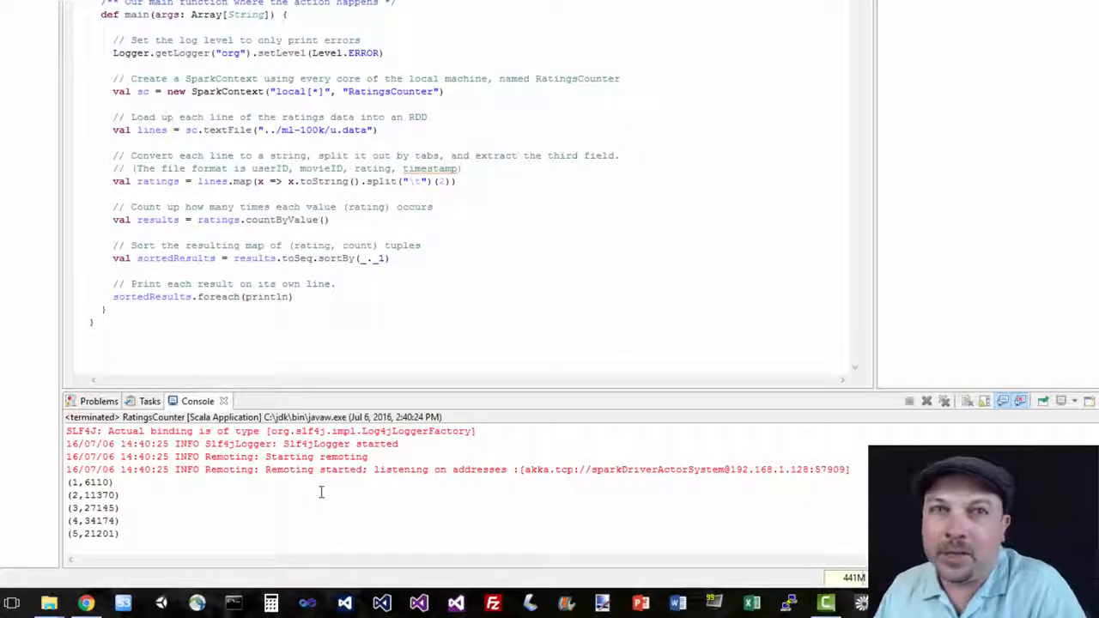
pyautogui.moveTo(223, 515)
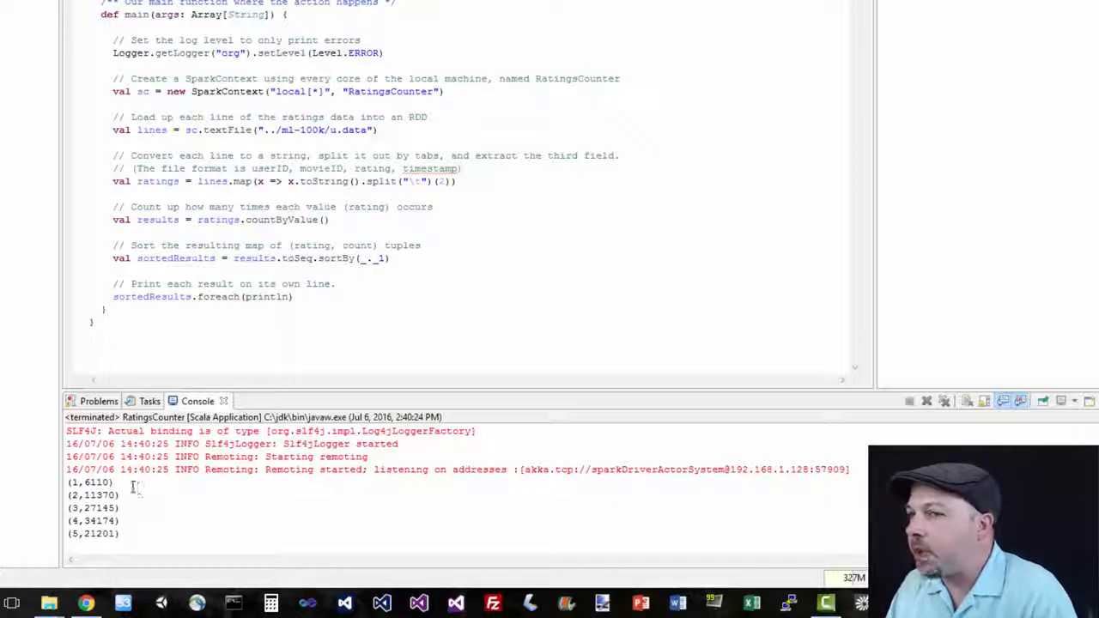
pyautogui.moveTo(131, 522)
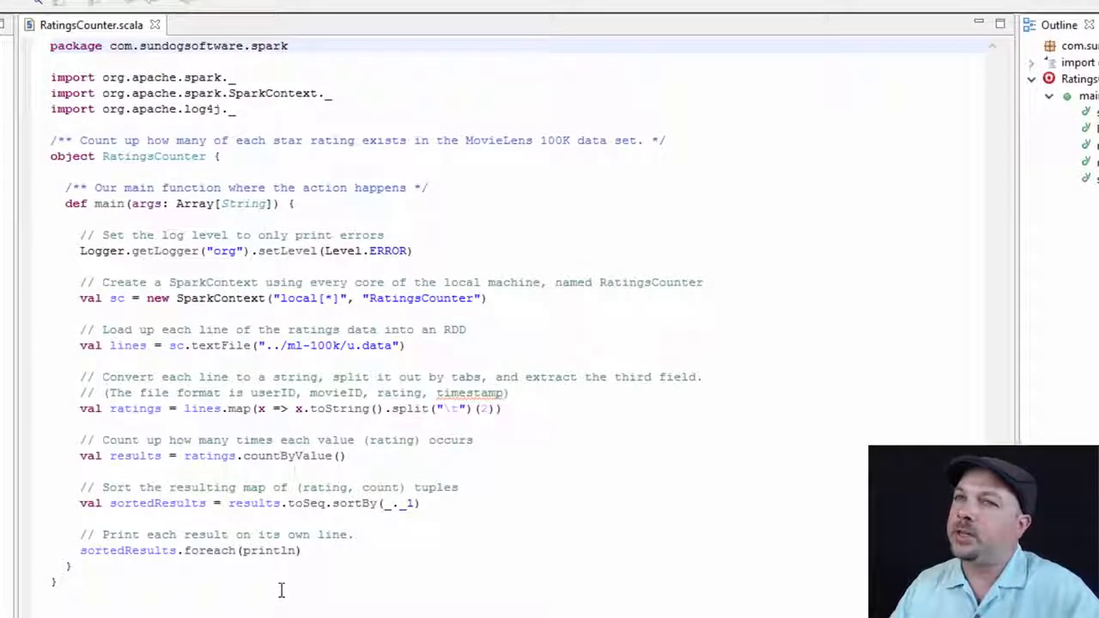
pyautogui.click(220, 156)
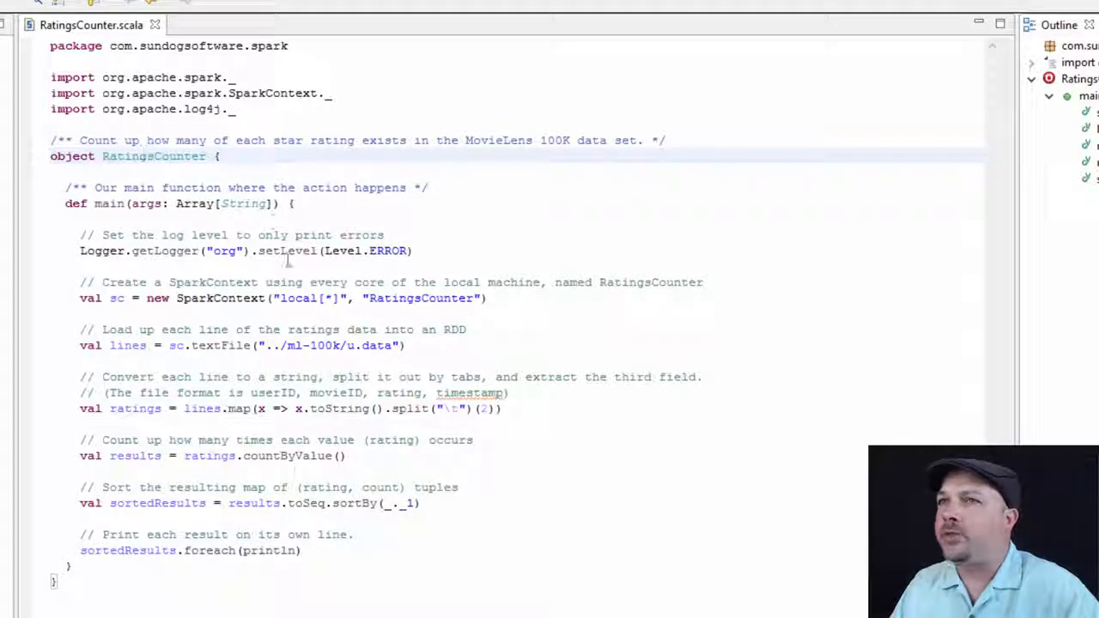
pyautogui.click(222, 157)
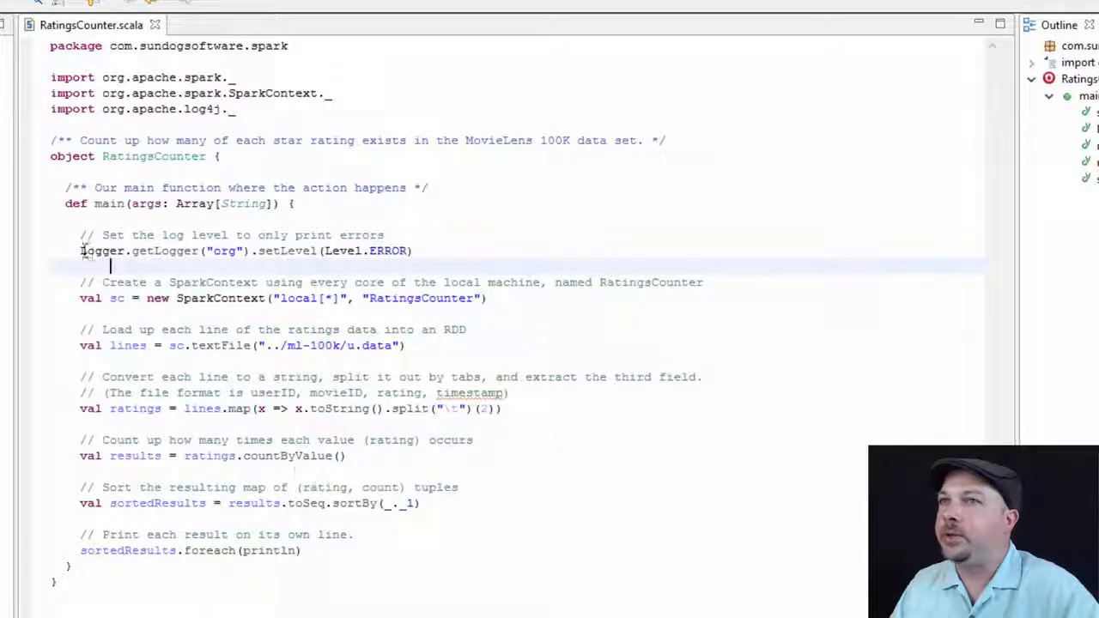
pyautogui.moveTo(158, 251)
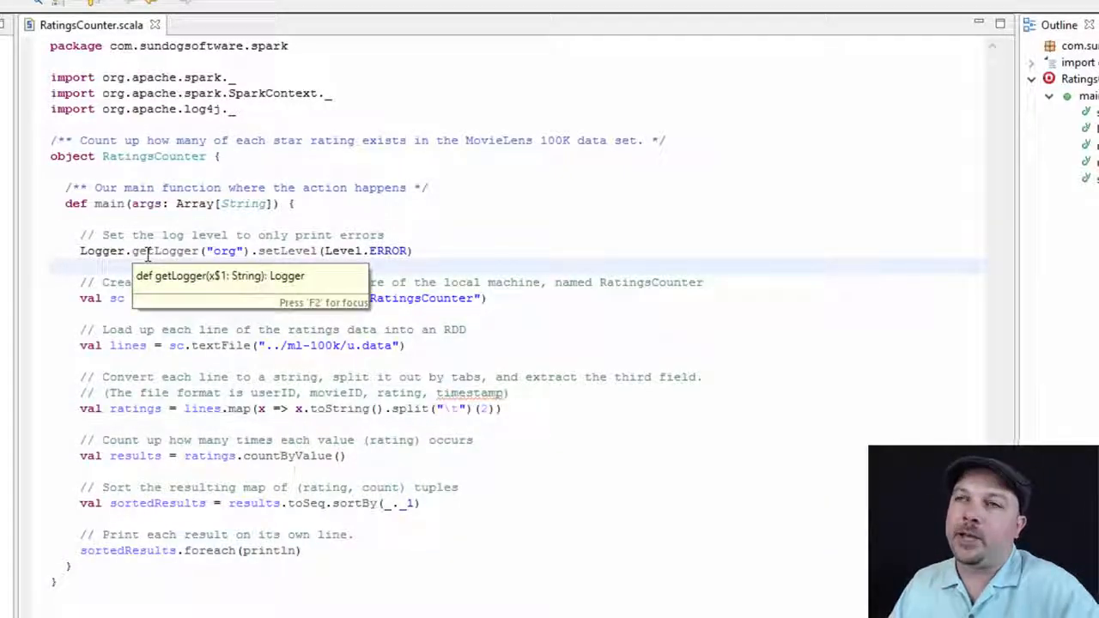
pyautogui.moveTo(386, 251)
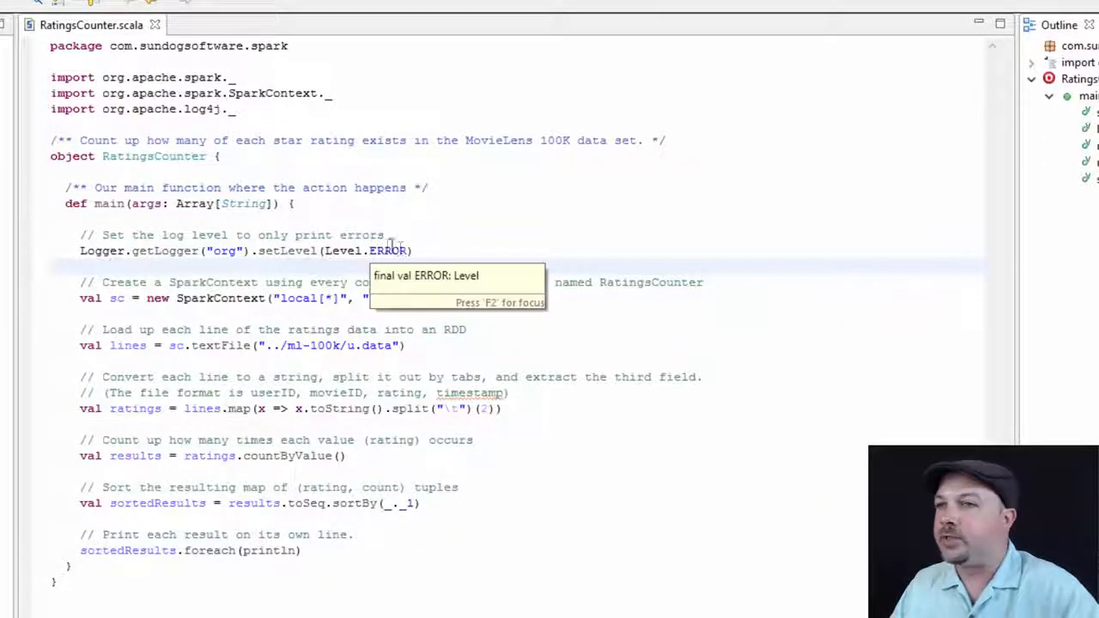